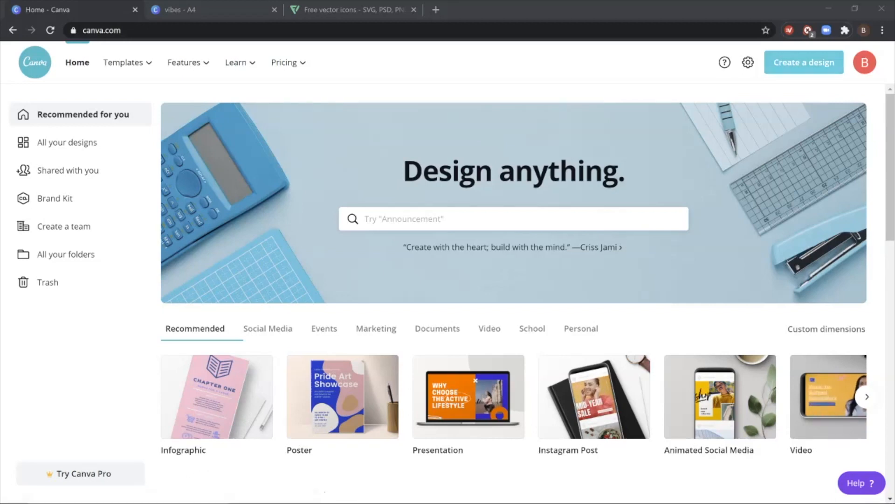
# Start a new Infographic design from Create a design, then close it again.
pyautogui.click(803, 62)
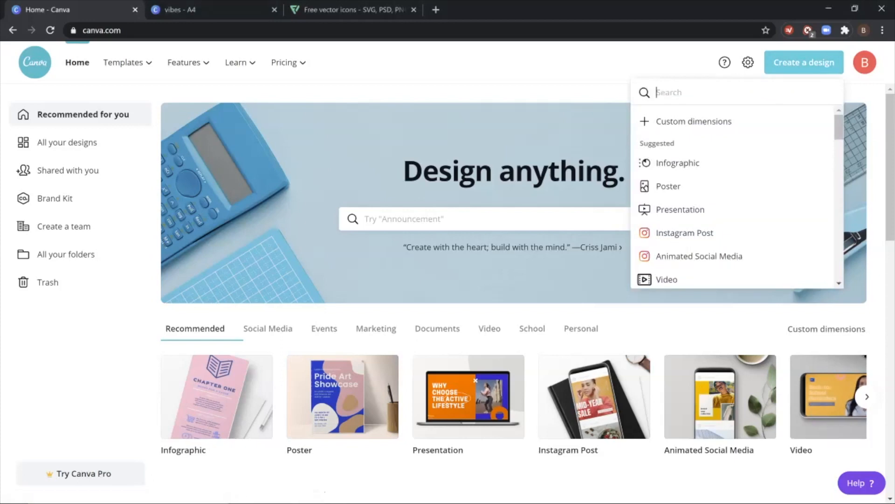
pyautogui.moveTo(677, 163)
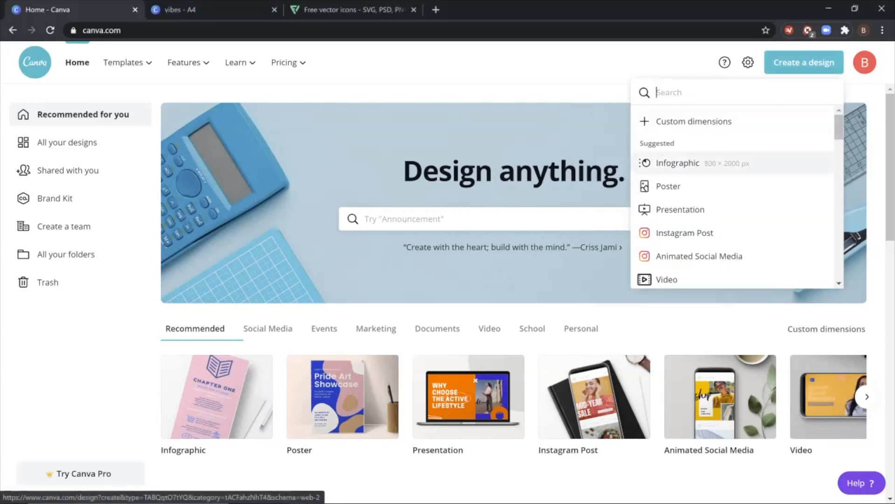
pyautogui.click(677, 163)
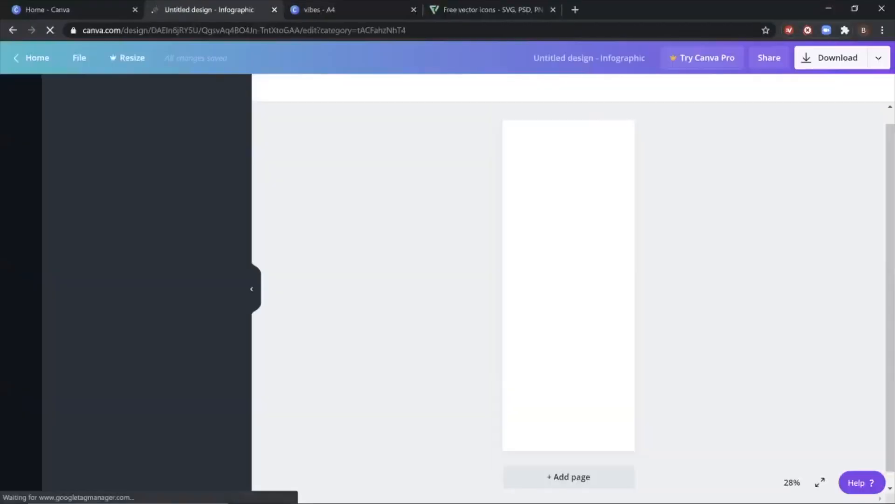
pyautogui.click(21, 95)
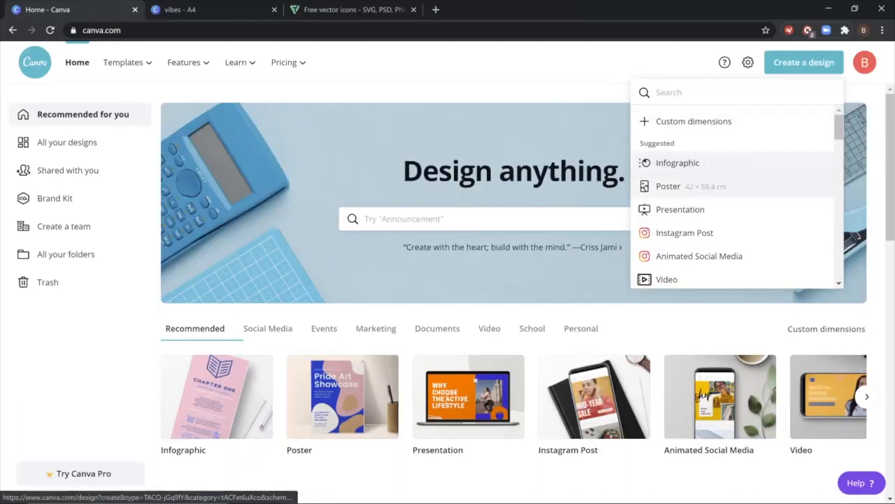
pyautogui.moveTo(677, 162)
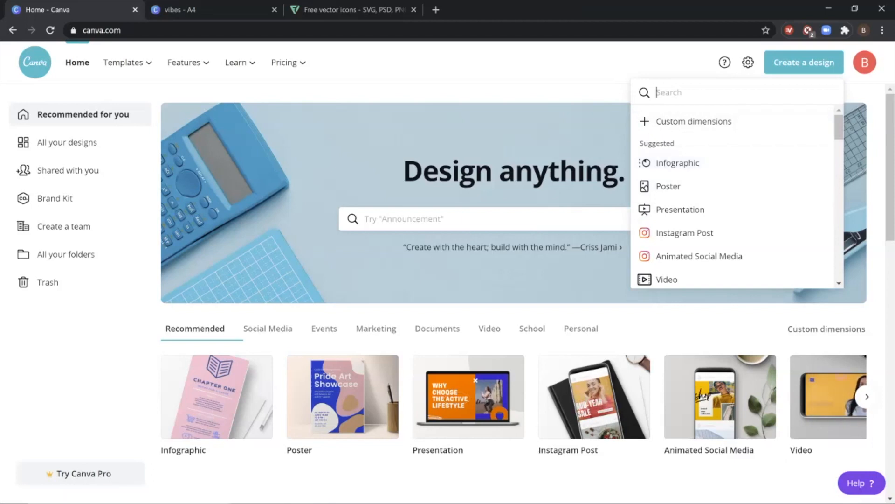
# Search the design types for 'a4', return Home and clear the search.
pyautogui.write('a4')
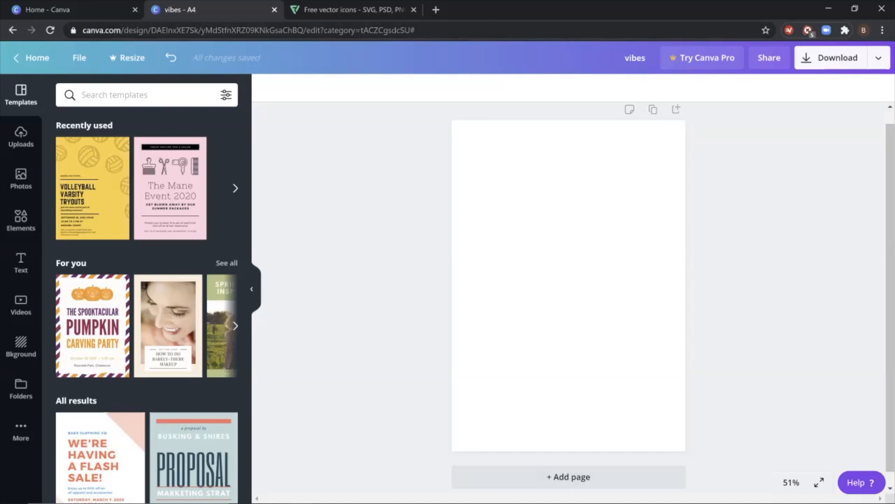
pyautogui.click(68, 10)
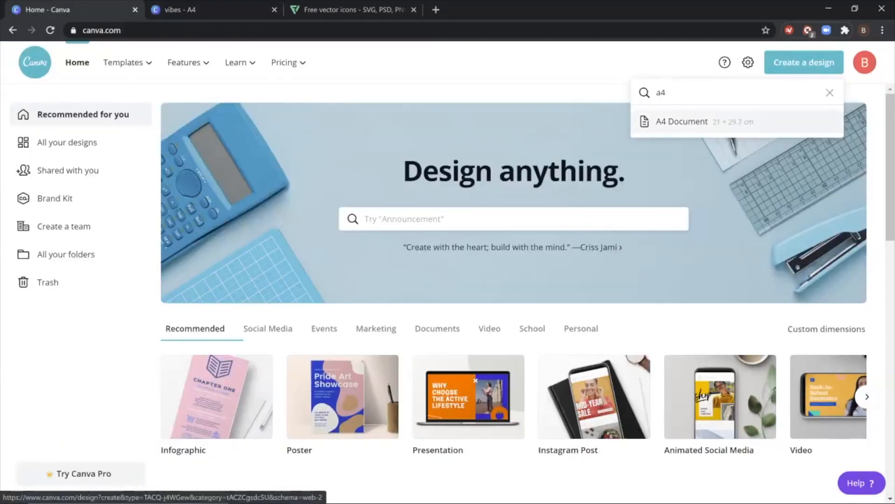
pyautogui.click(829, 93)
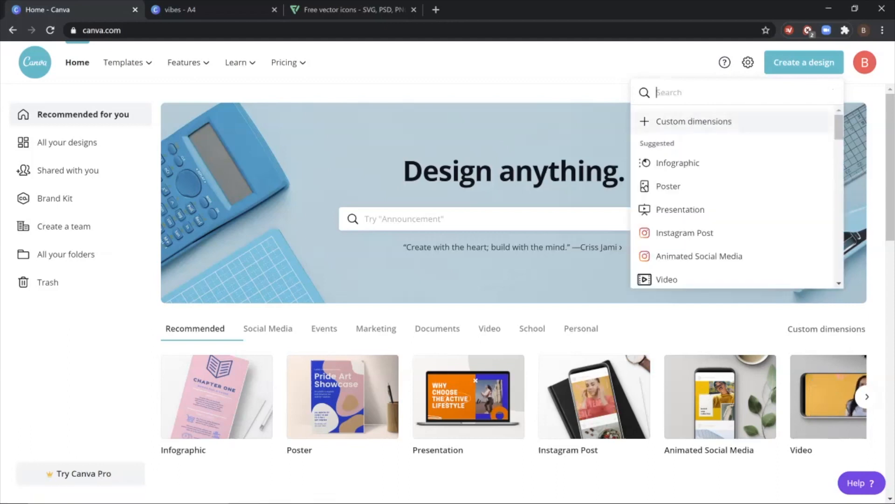
# Enter a custom size of 2000 × 800 px, then close the panel without creating it.
pyautogui.click(693, 121)
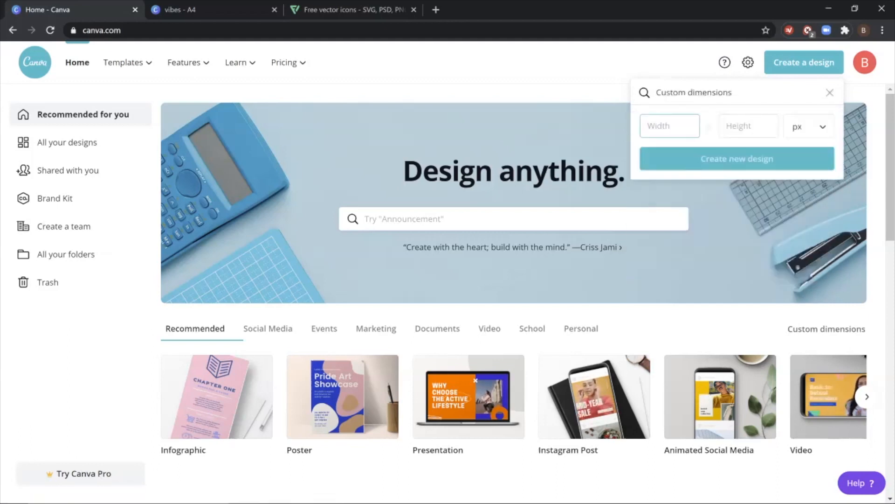
pyautogui.click(805, 126)
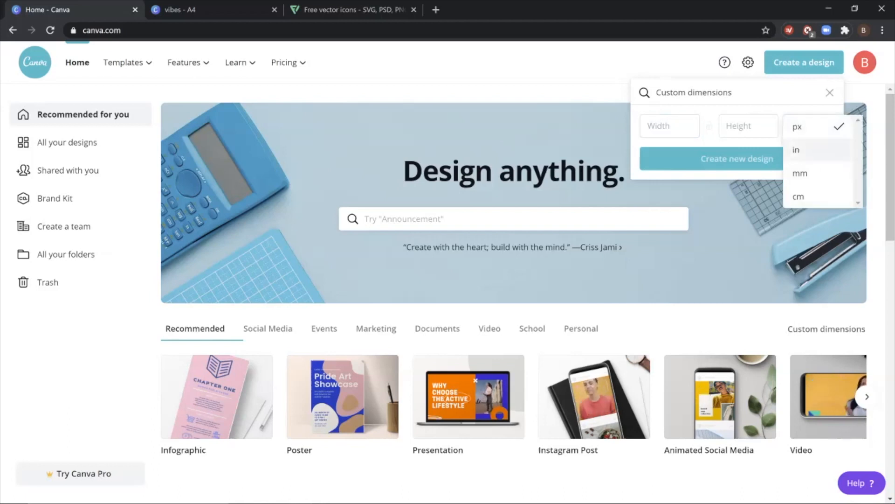
pyautogui.click(805, 126)
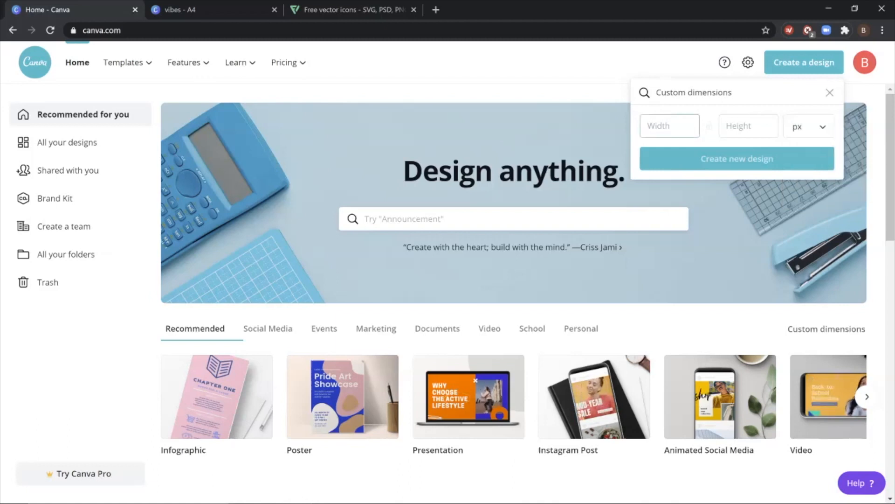
pyautogui.click(670, 126)
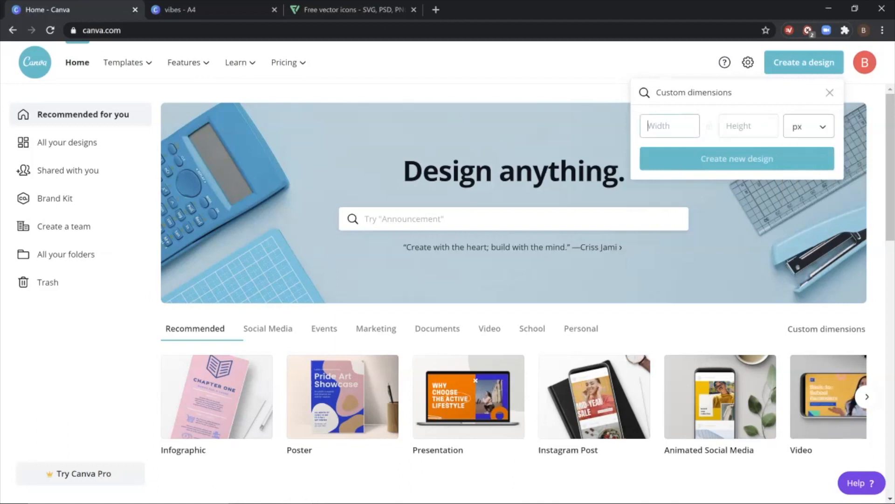
pyautogui.click(807, 126)
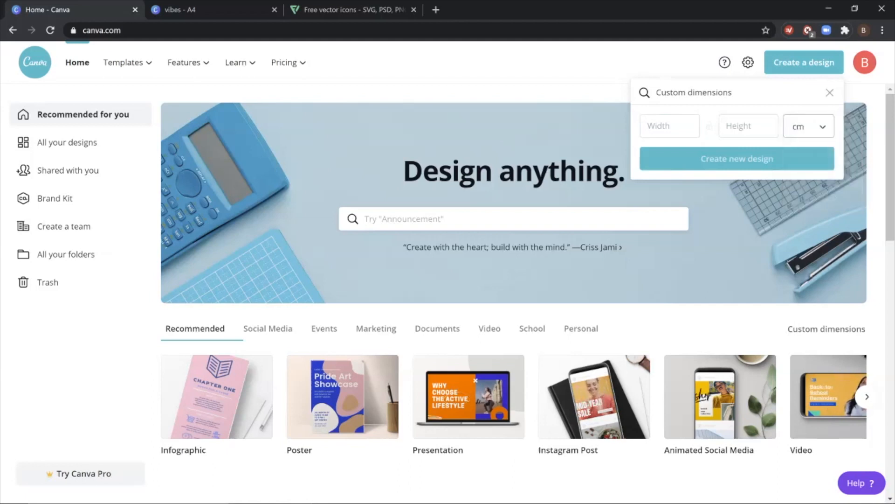
pyautogui.write('800')
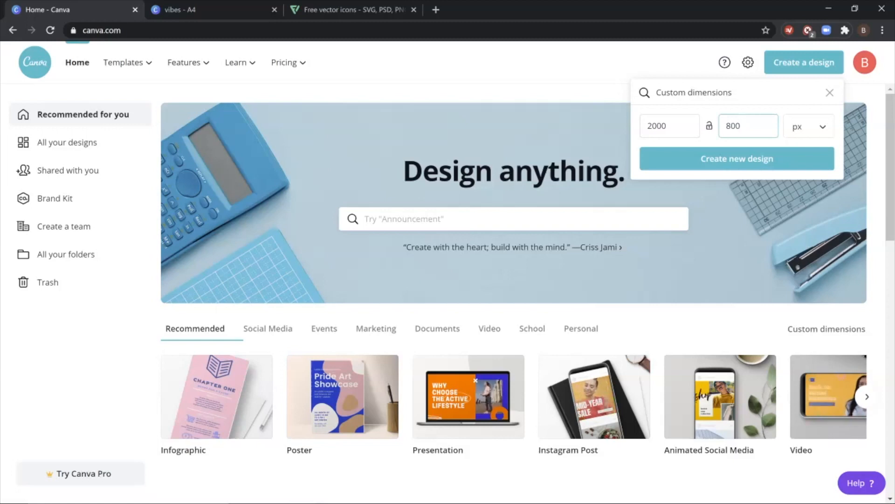
pyautogui.click(748, 126)
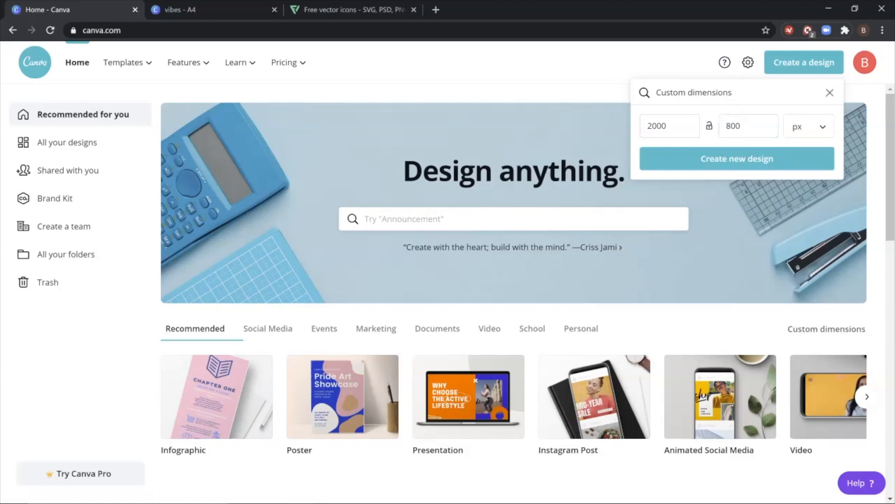
pyautogui.click(829, 93)
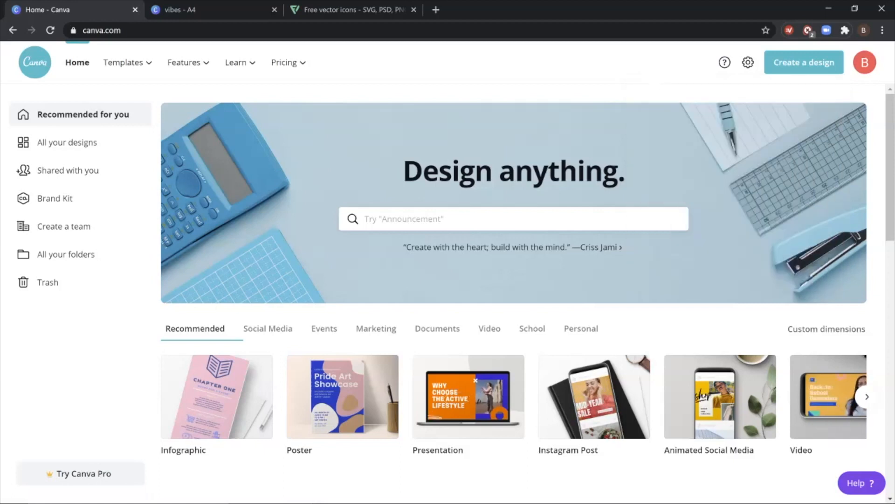
# Switch to the 'vibes - A4' design tab and dismiss the Canva Pro trial popup.
pyautogui.click(212, 10)
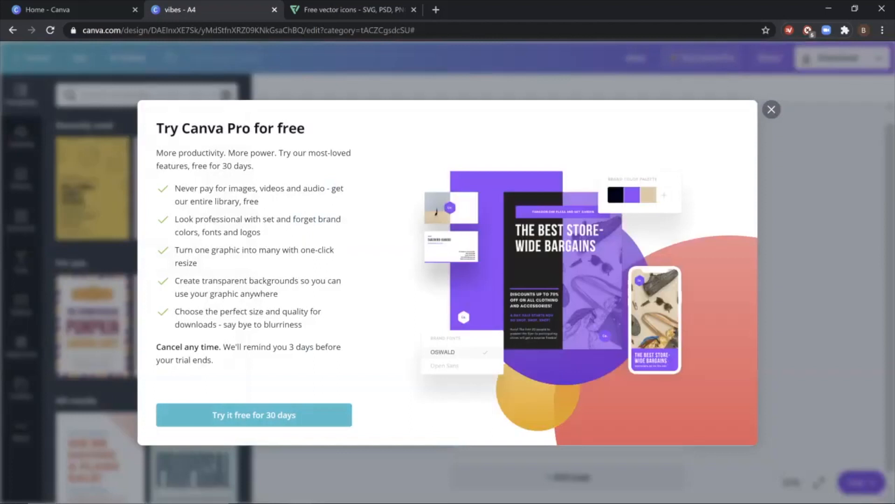
pyautogui.click(771, 110)
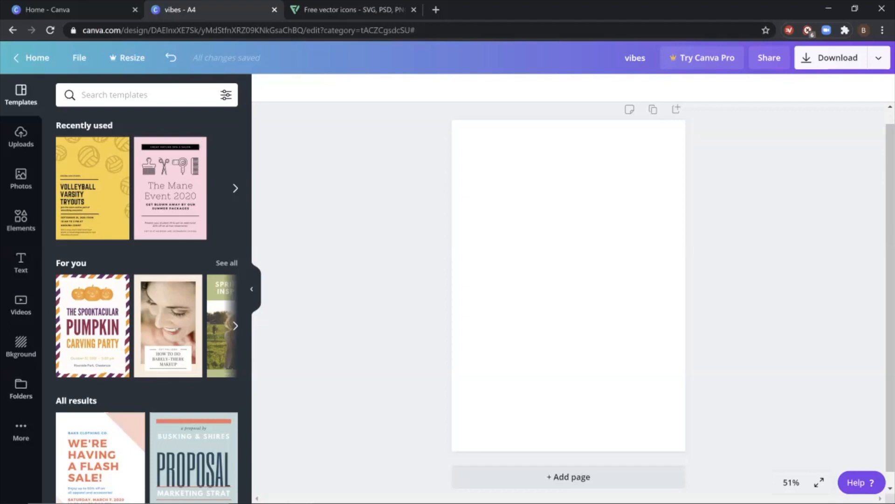
pyautogui.moveTo(20, 94)
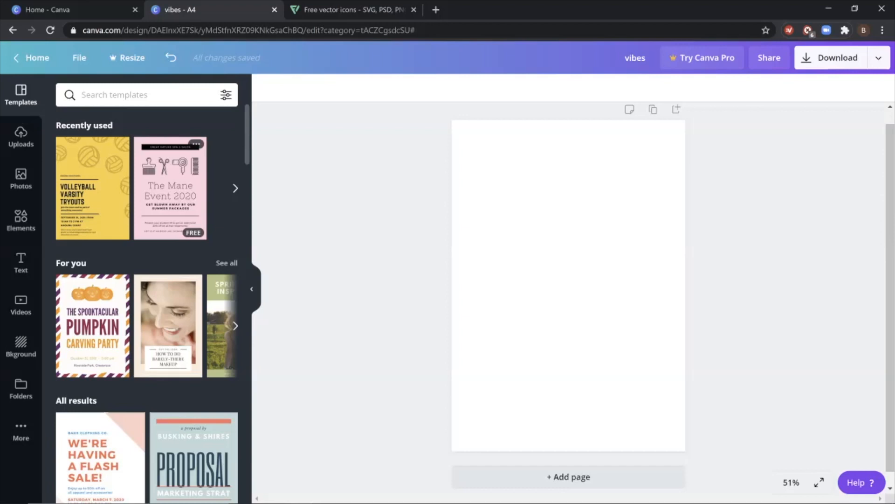
# Scroll far down the poster template gallery beside the blank A4 page.
pyautogui.scroll(-3)
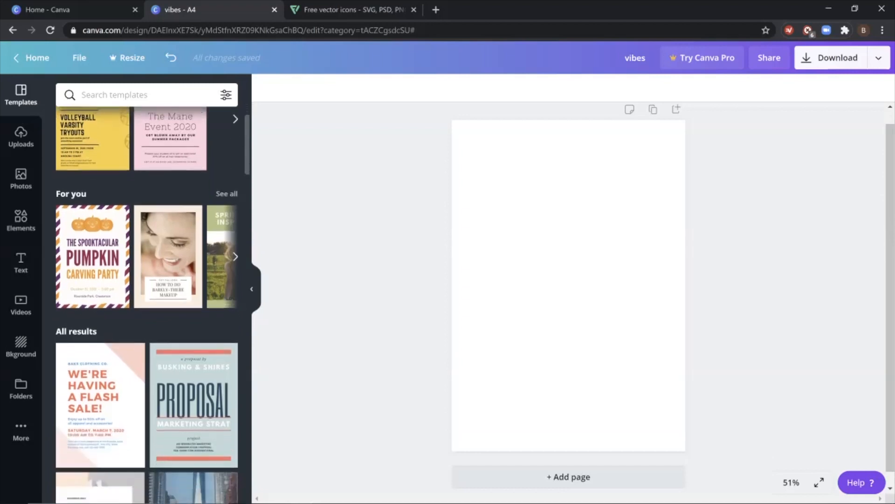
pyautogui.scroll(-3)
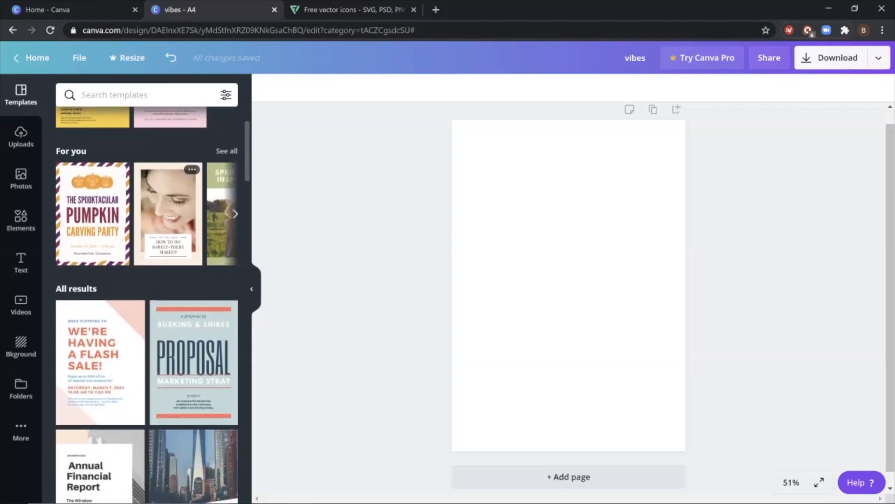
pyautogui.scroll(-3)
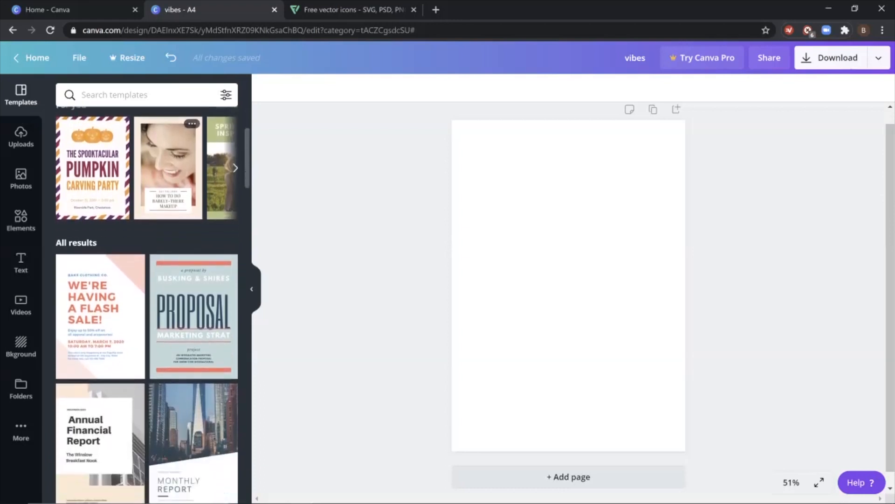
pyautogui.scroll(-3)
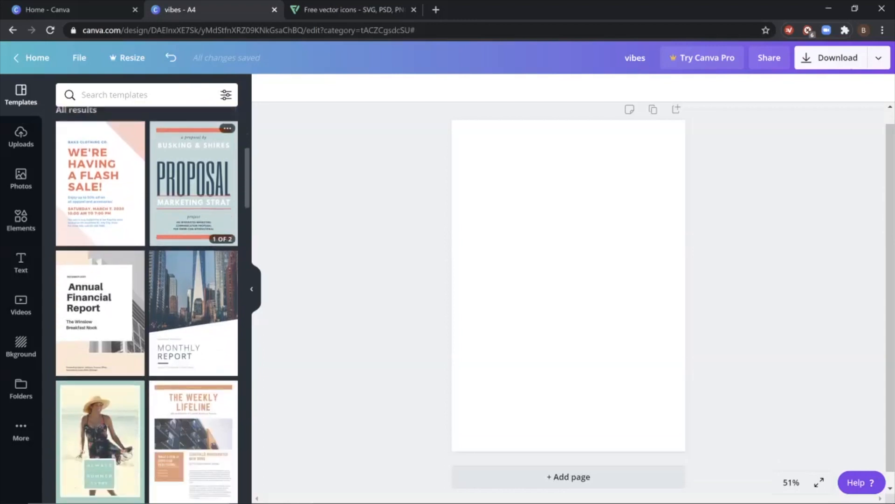
pyautogui.scroll(-3)
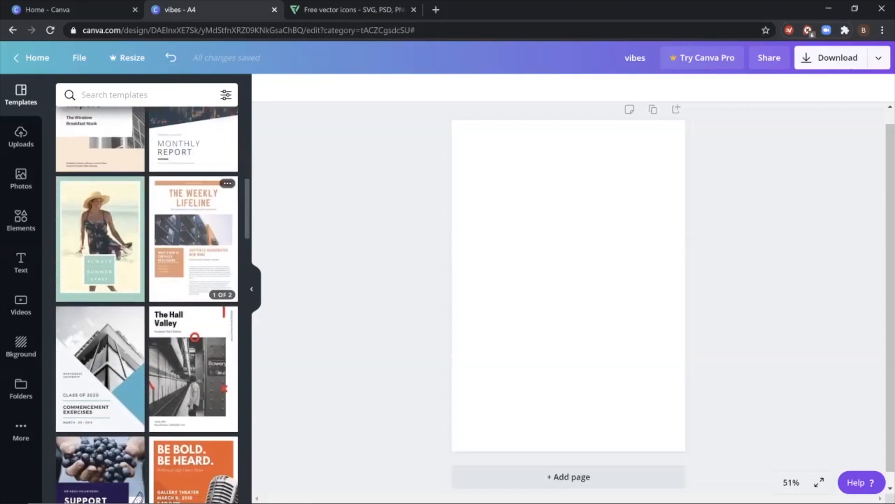
pyautogui.scroll(-3)
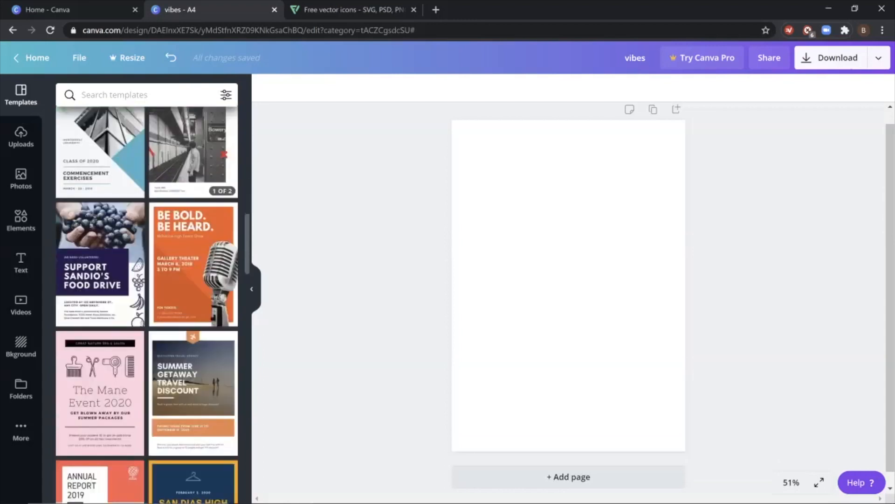
pyautogui.scroll(-3)
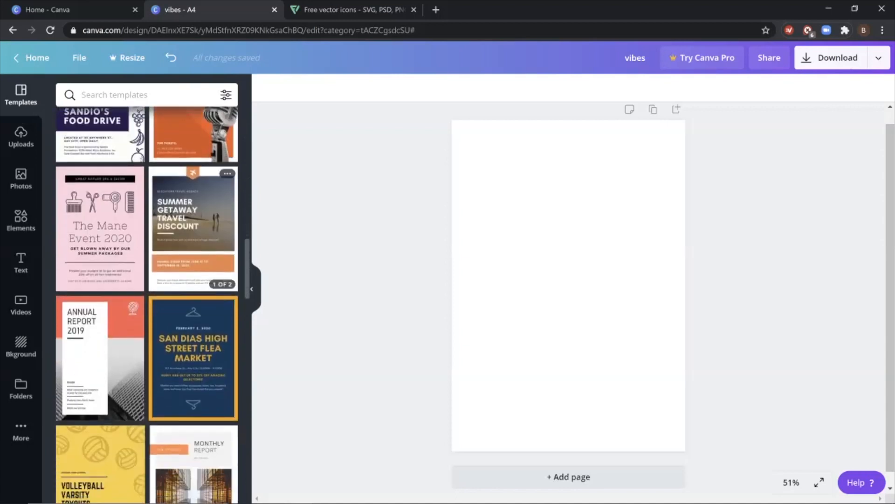
pyautogui.scroll(-3)
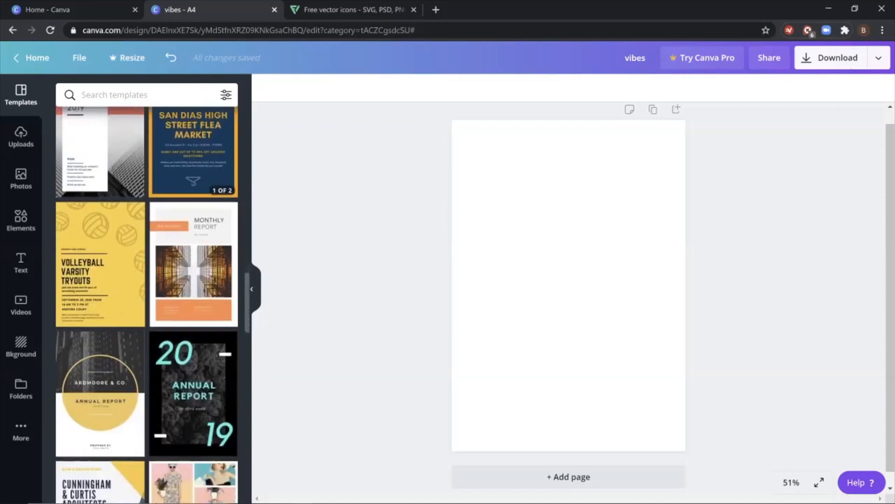
pyautogui.scroll(-3)
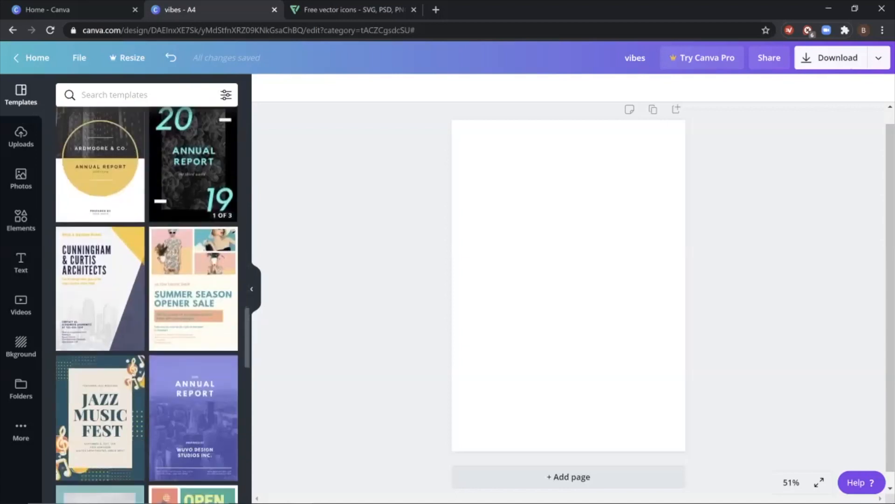
pyautogui.scroll(-3)
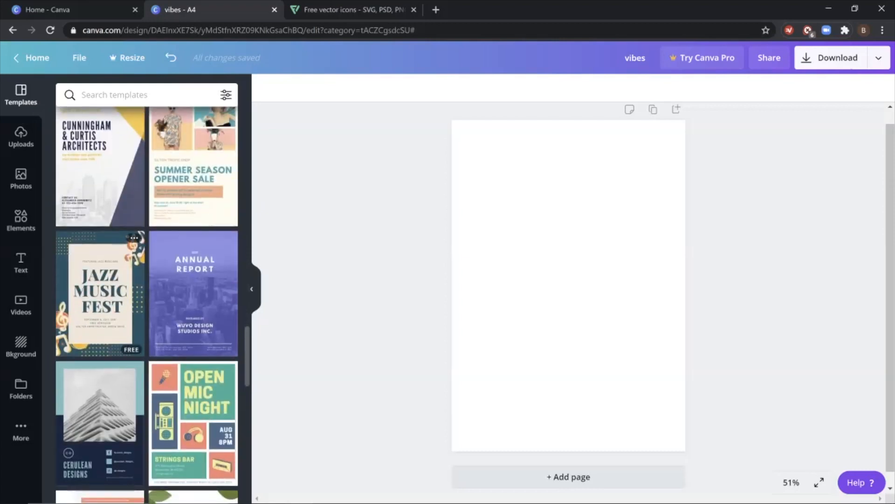
# Apply the Jazz Music Fest template and bring up the background's colour palette.
pyautogui.click(99, 294)
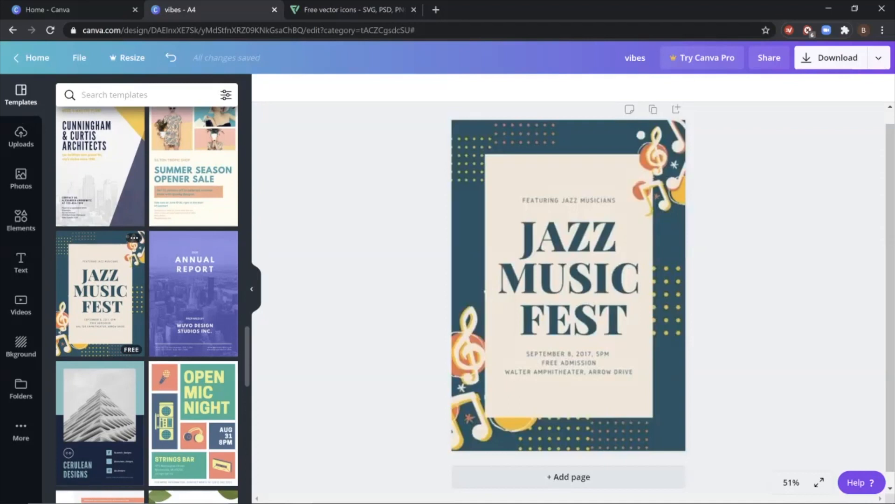
pyautogui.click(568, 285)
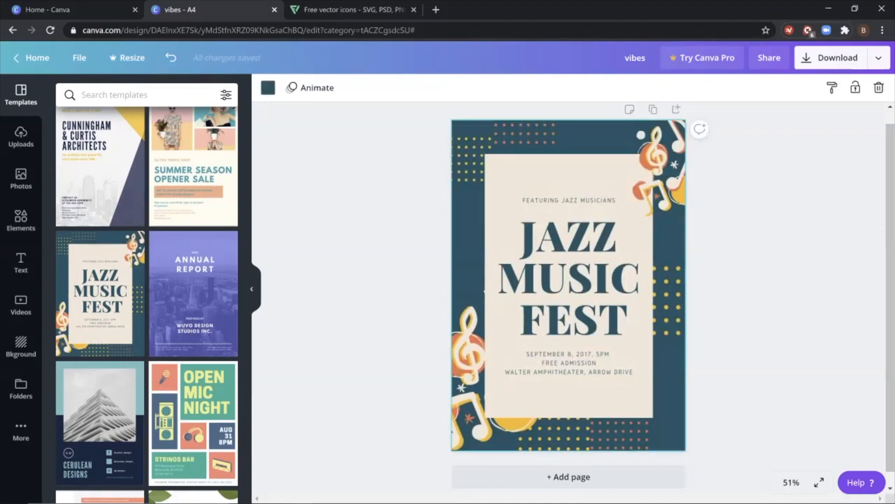
pyautogui.click(569, 286)
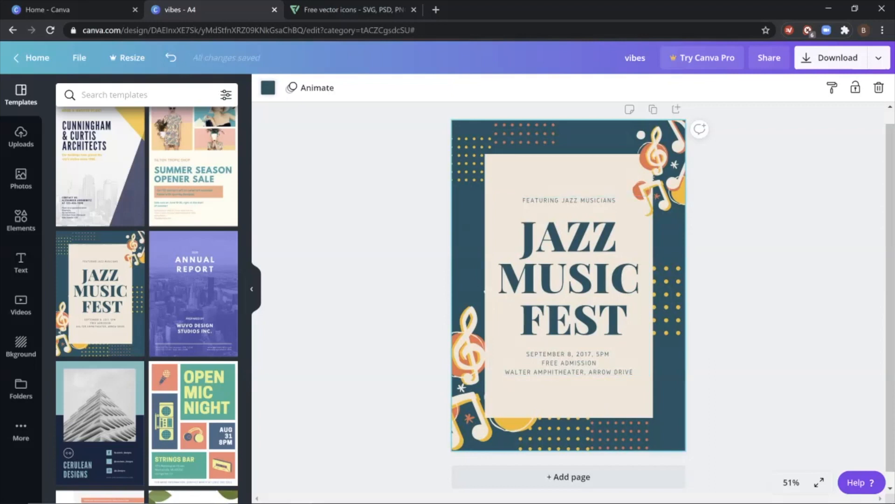
pyautogui.click(267, 88)
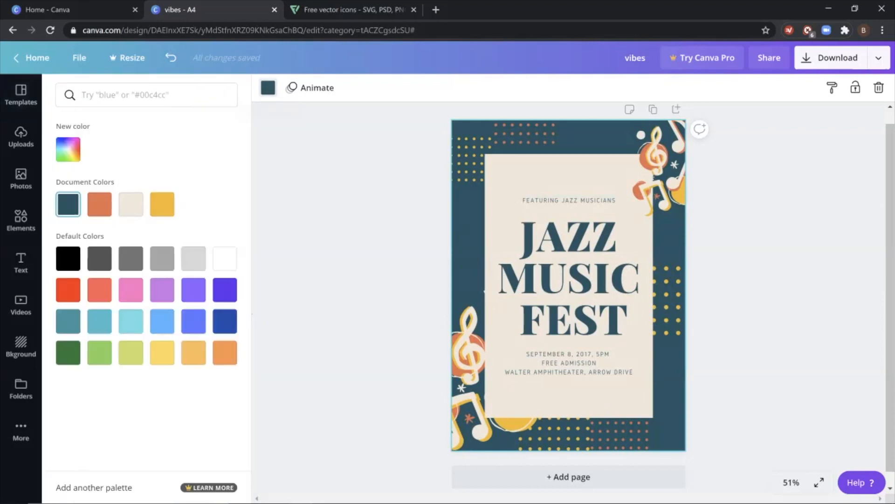
pyautogui.moveTo(67, 205)
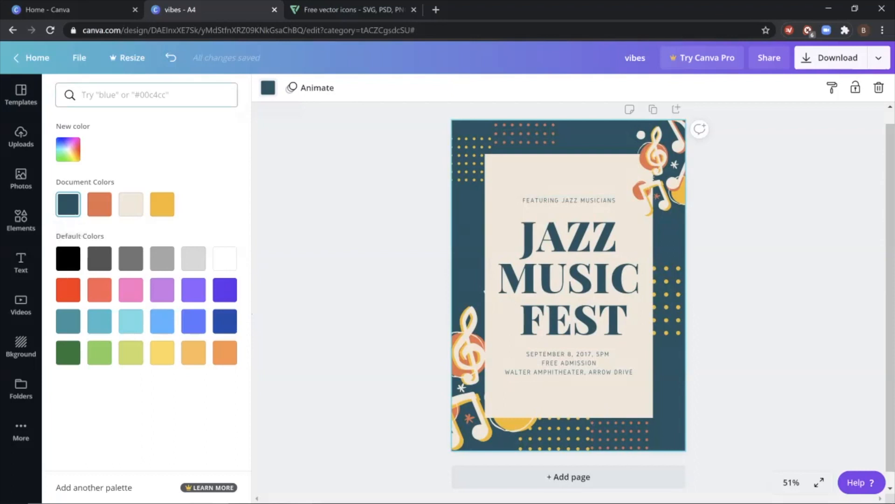
# Browse the document colour swatches for the poster background.
pyautogui.click(99, 204)
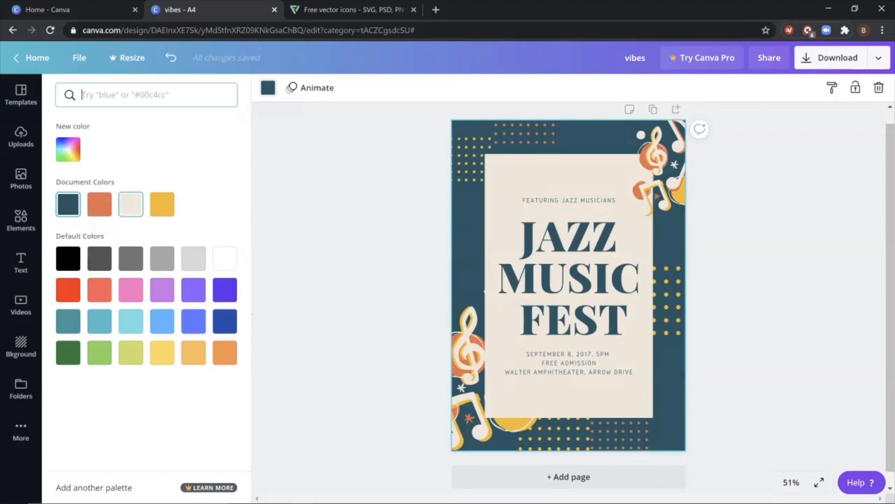
pyautogui.click(161, 204)
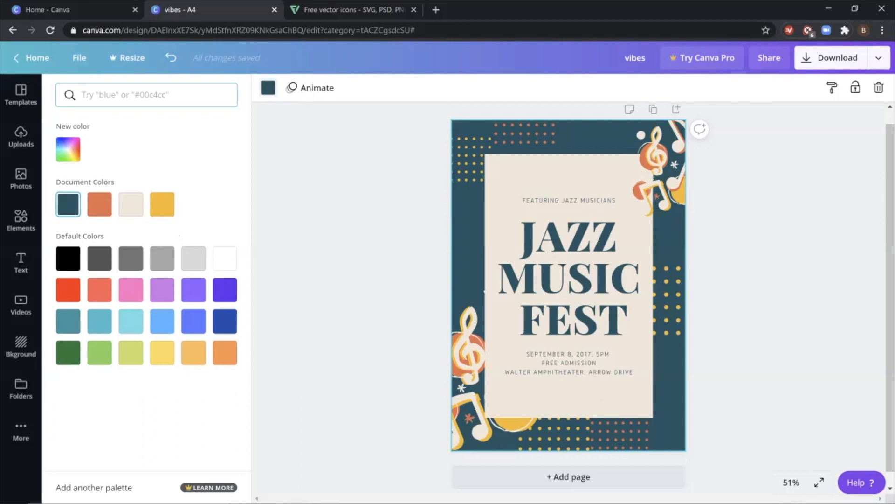
pyautogui.click(143, 96)
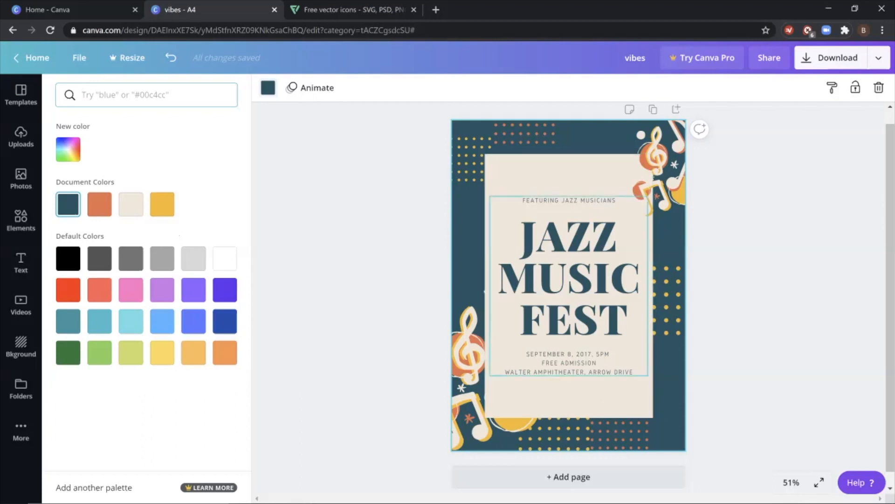
# Select the headline text, view its font list, then undo to blank the page.
pyautogui.click(568, 275)
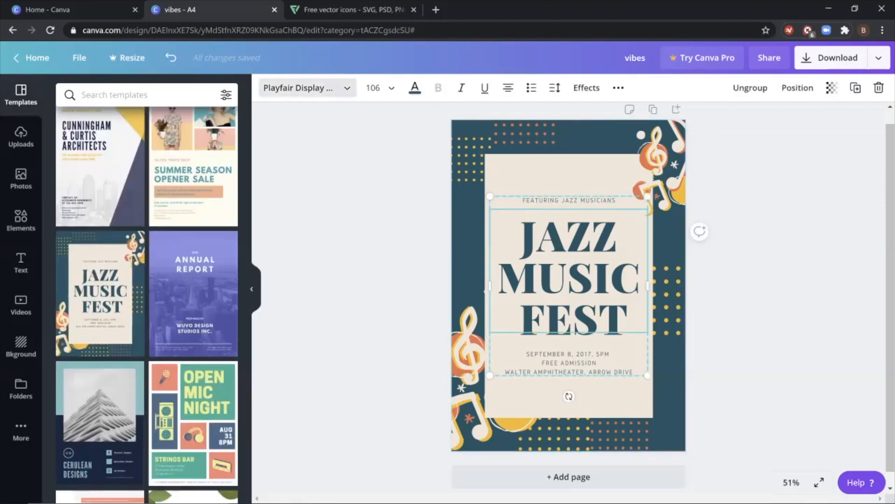
pyautogui.click(301, 88)
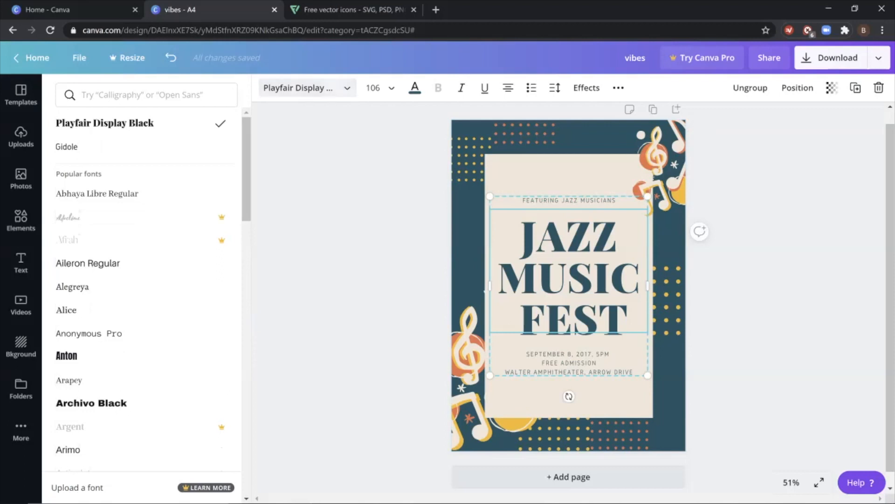
pyautogui.click(67, 146)
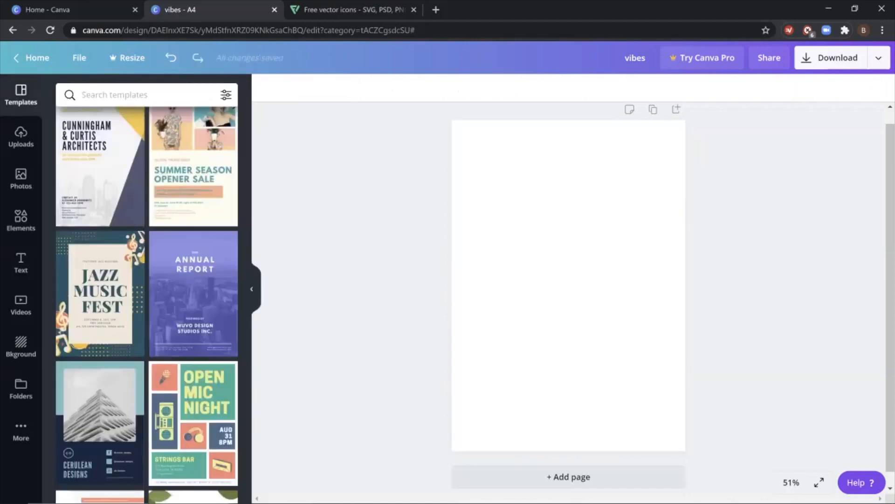
# Show the Uploads panel with the three food icons, then switch to the Flaticon tab.
pyautogui.scroll(-3)
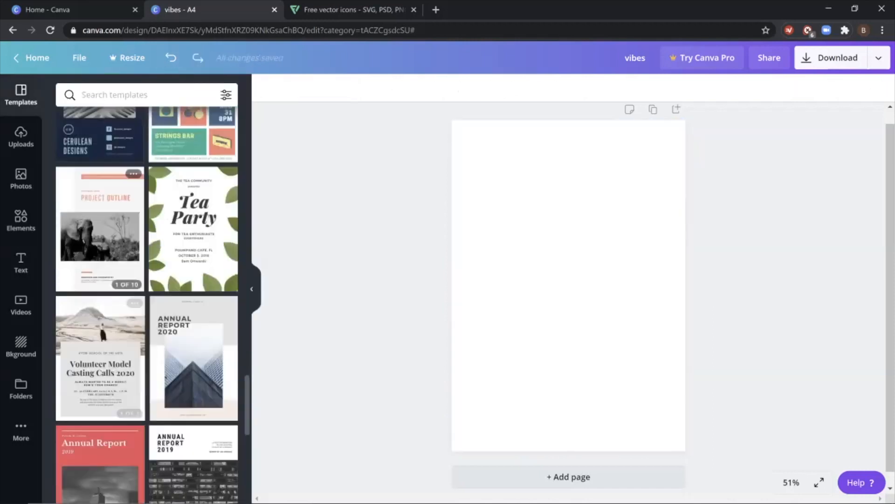
pyautogui.scroll(-3)
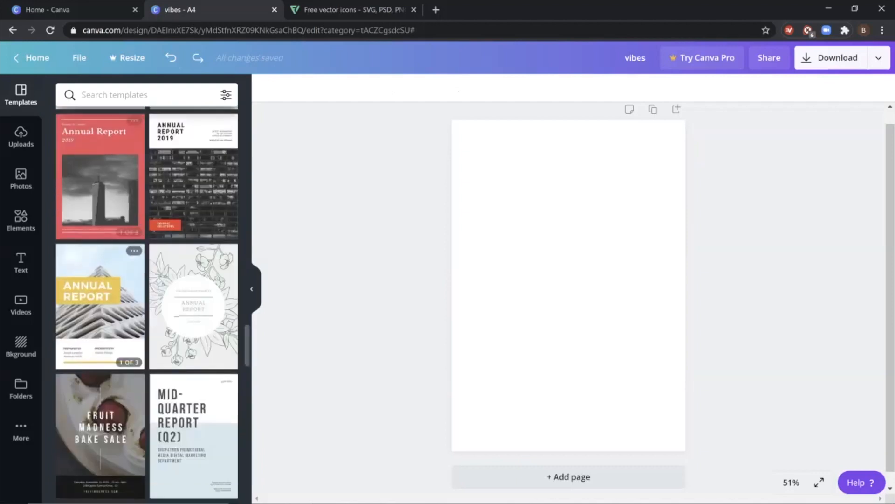
pyautogui.scroll(-3)
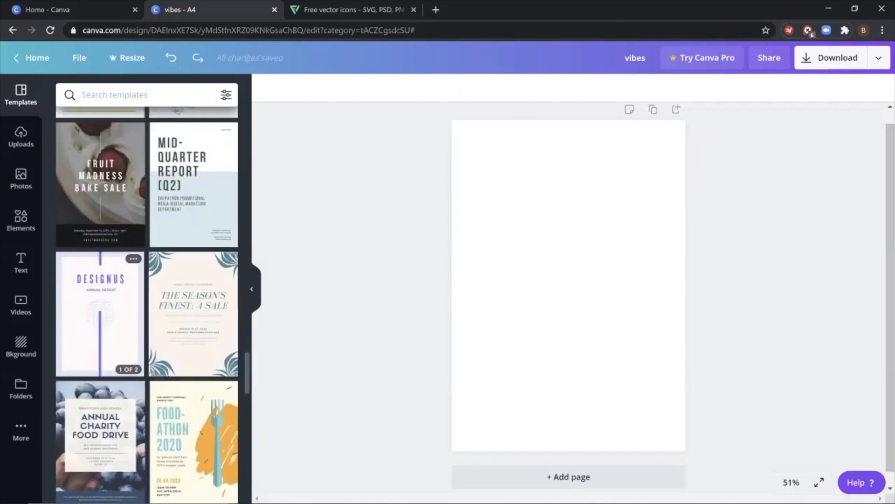
pyautogui.scroll(-3)
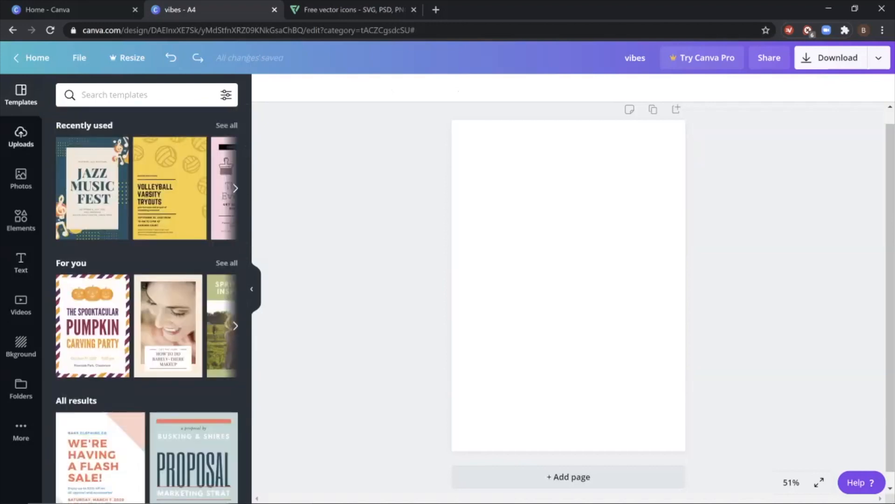
pyautogui.click(21, 138)
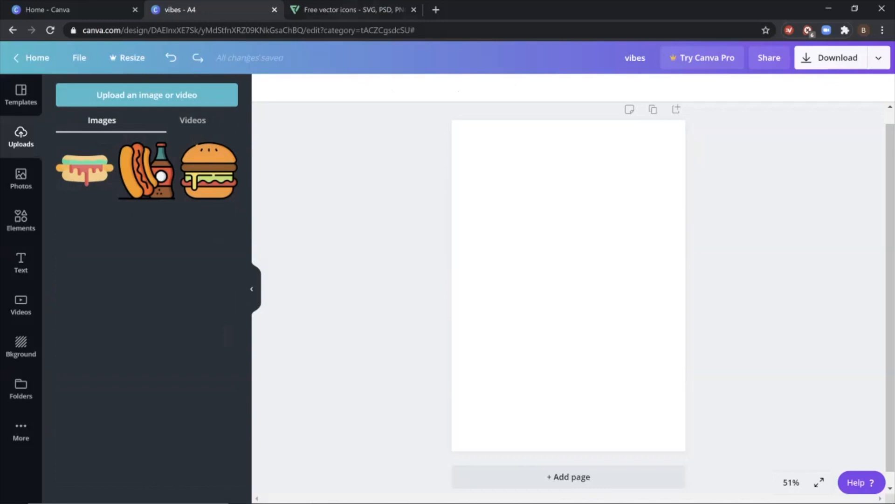
pyautogui.click(352, 9)
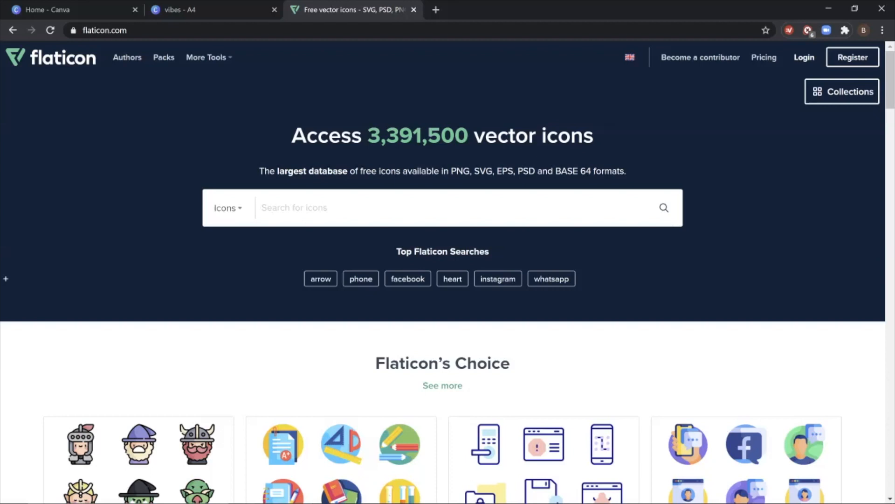
# Browse Flaticon results and search for hamburger icons.
pyautogui.scroll(-3)
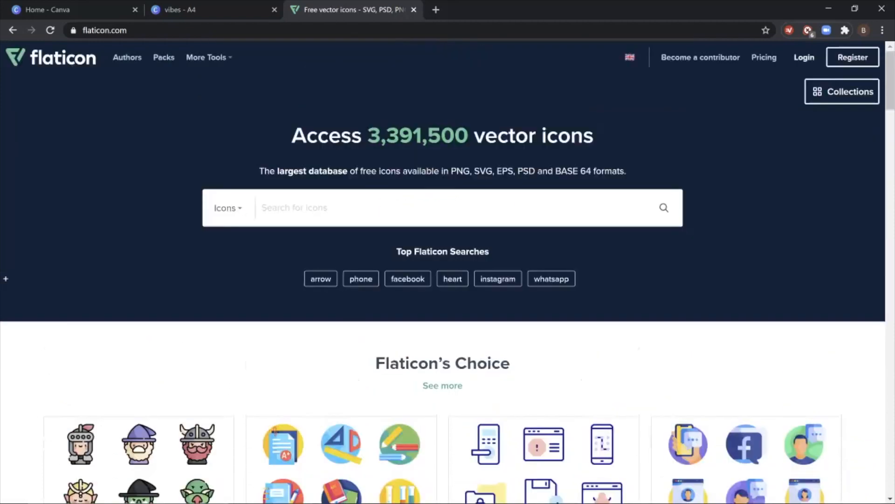
pyautogui.scroll(-3)
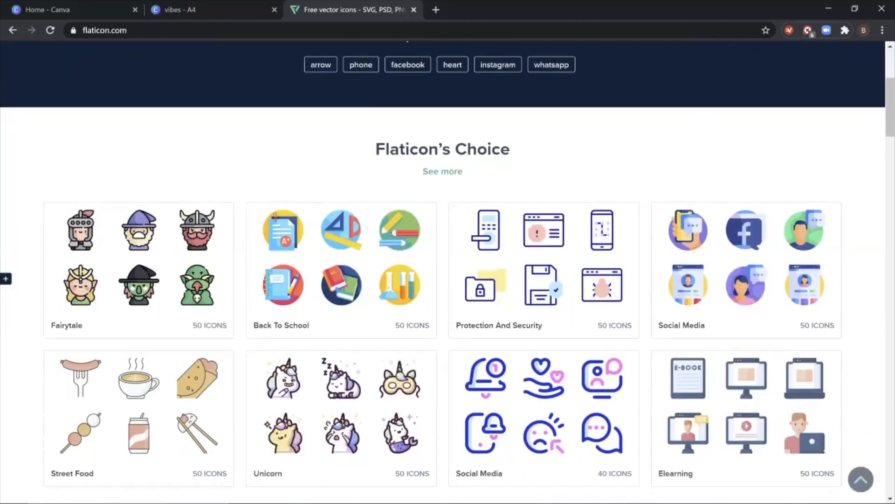
pyautogui.scroll(-3)
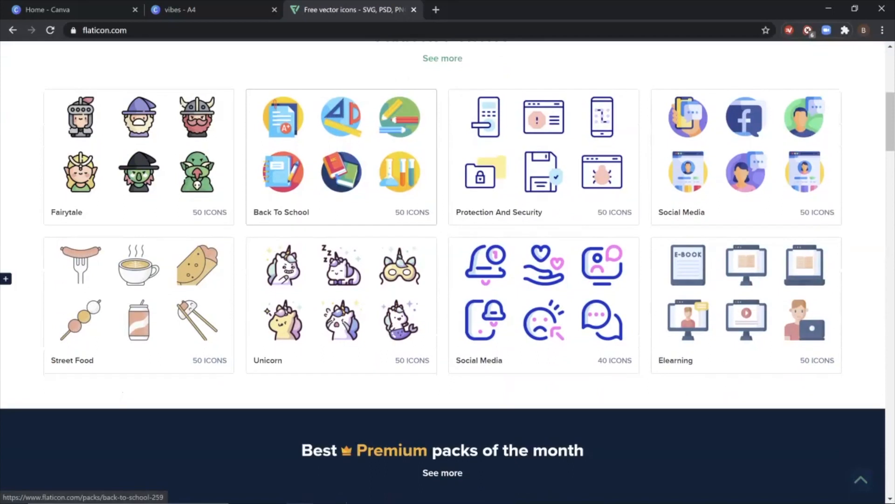
pyautogui.scroll(-3)
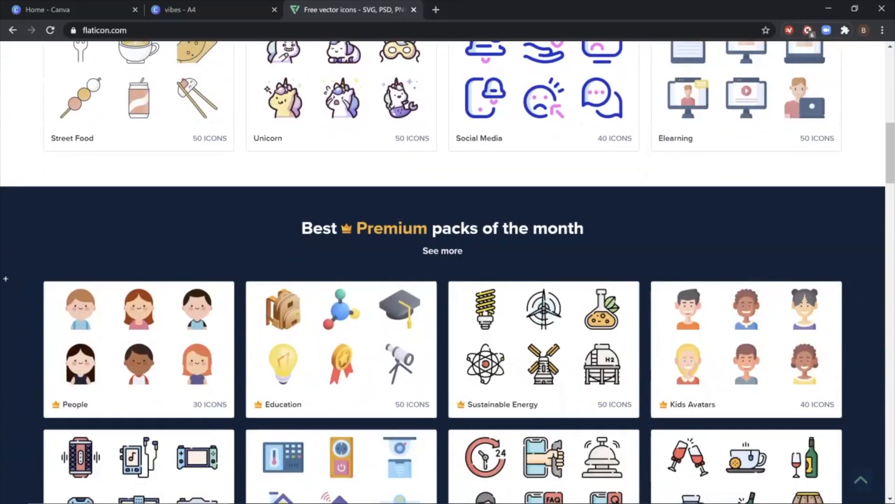
pyautogui.doubleClick(391, 228)
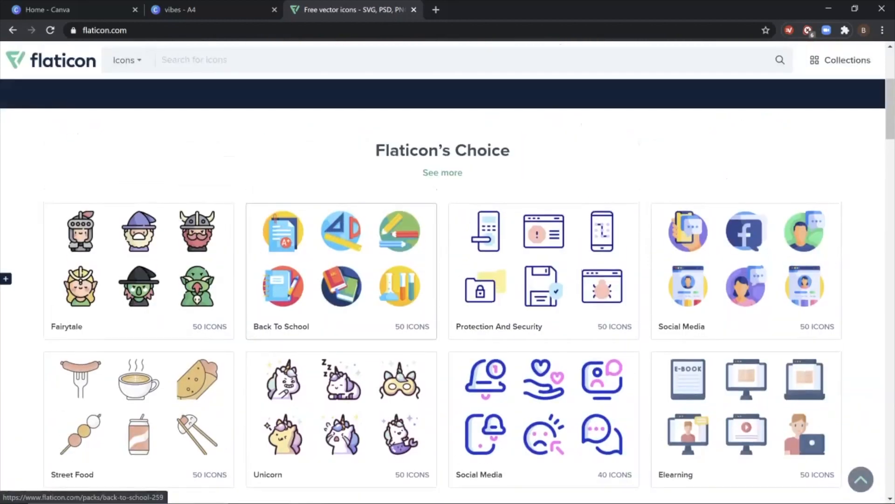
pyautogui.scroll(3)
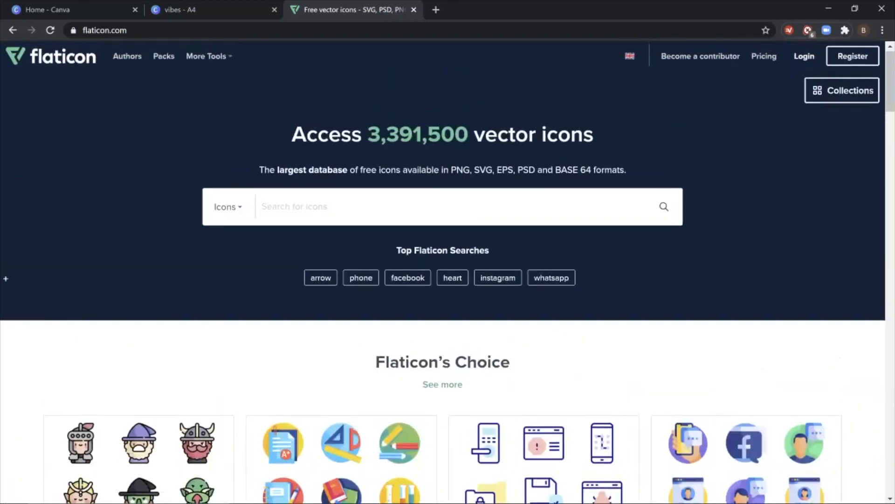
pyautogui.write('hambu')
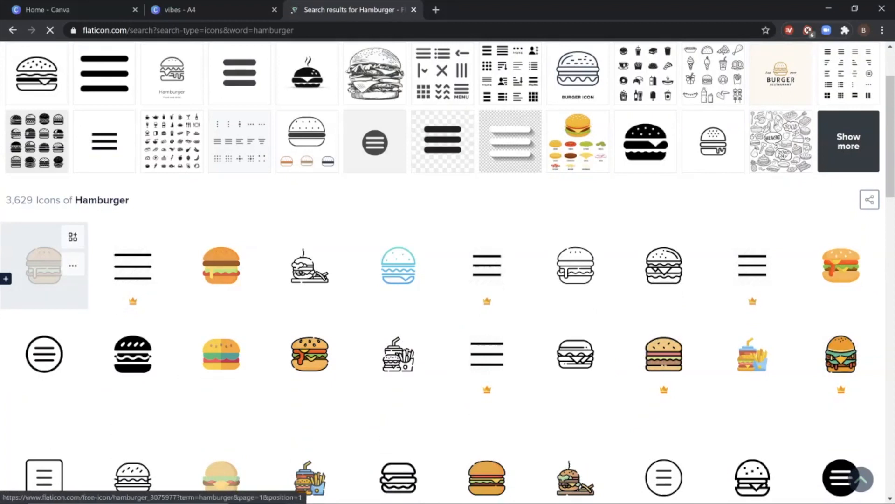
pyautogui.moveTo(43, 264)
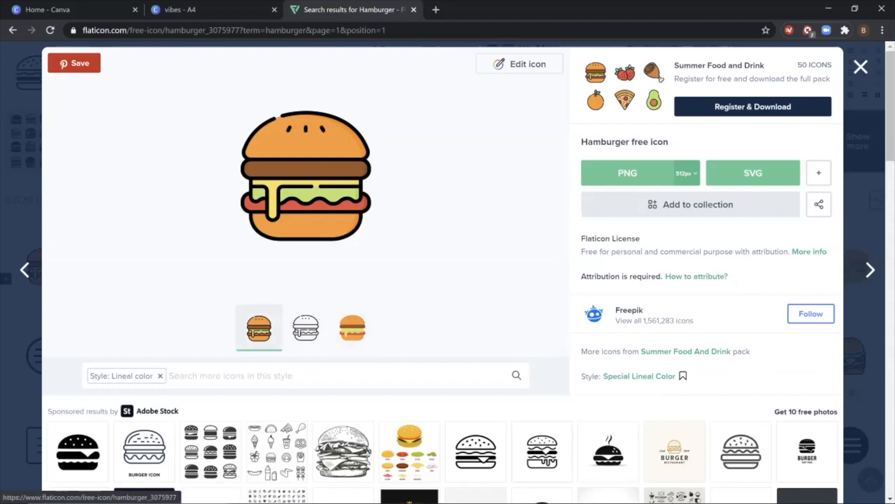
# Preview the burger icon in its outline and other style variants.
pyautogui.click(258, 327)
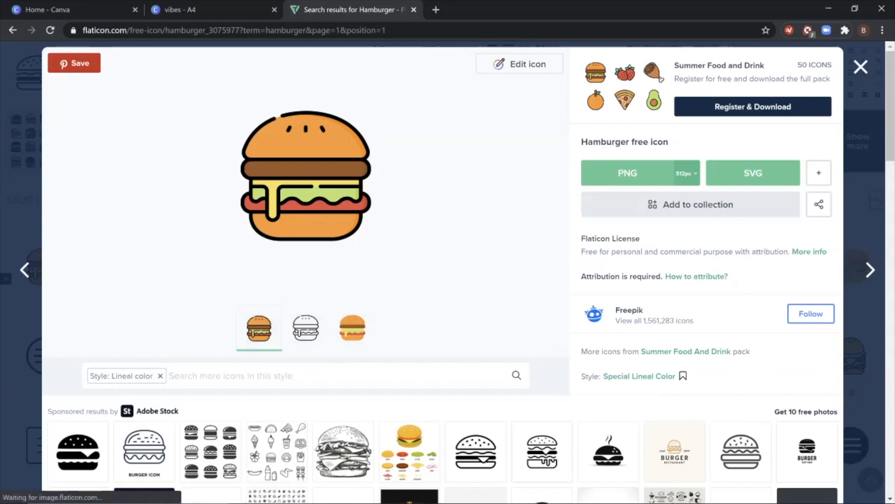
pyautogui.click(306, 328)
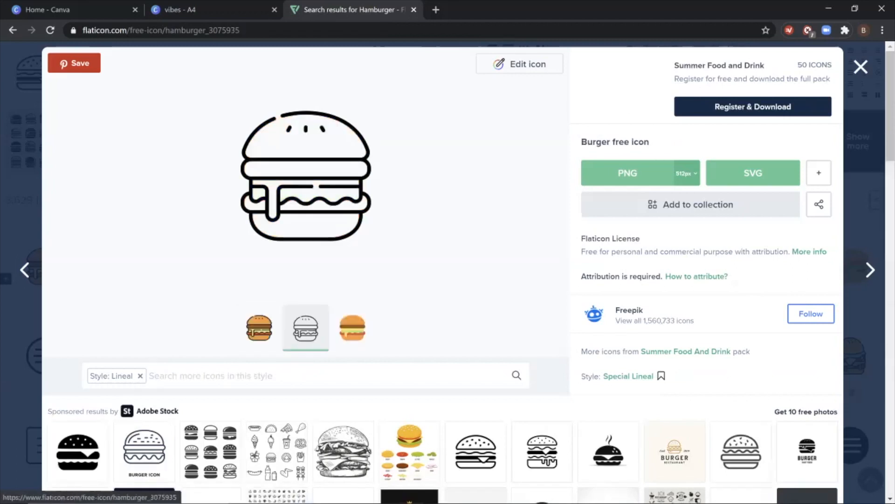
pyautogui.click(353, 328)
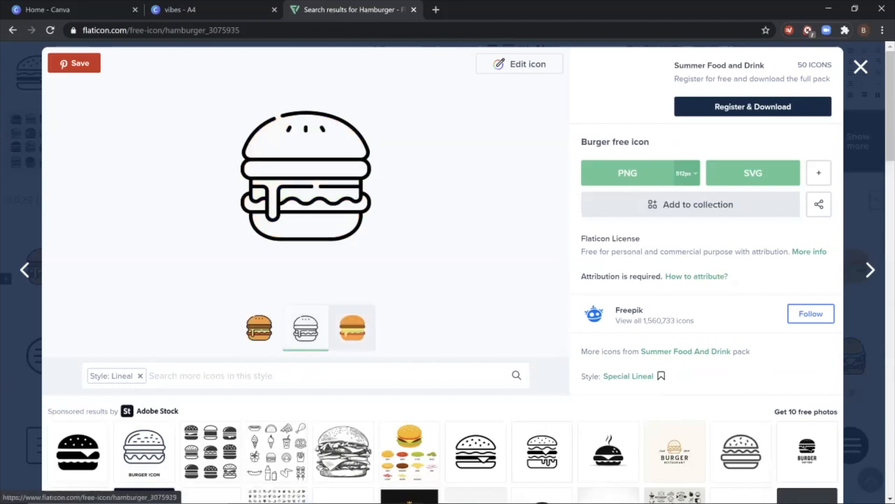
pyautogui.click(352, 328)
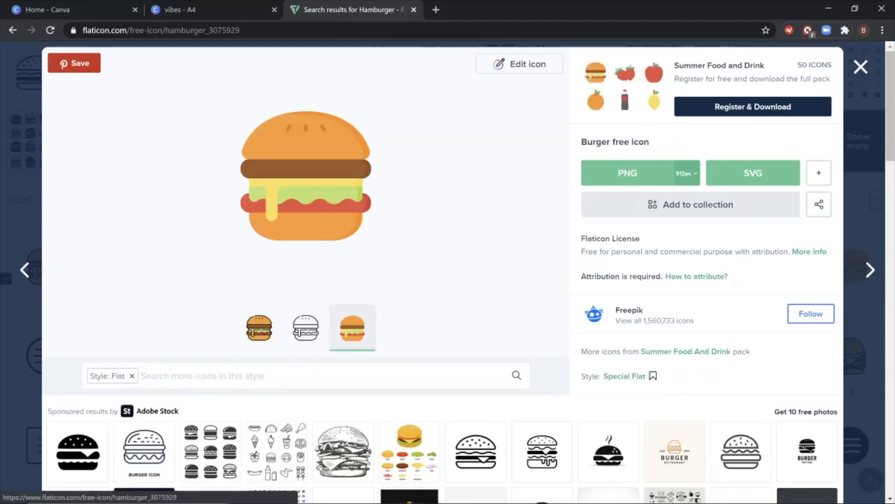
pyautogui.scroll(-3)
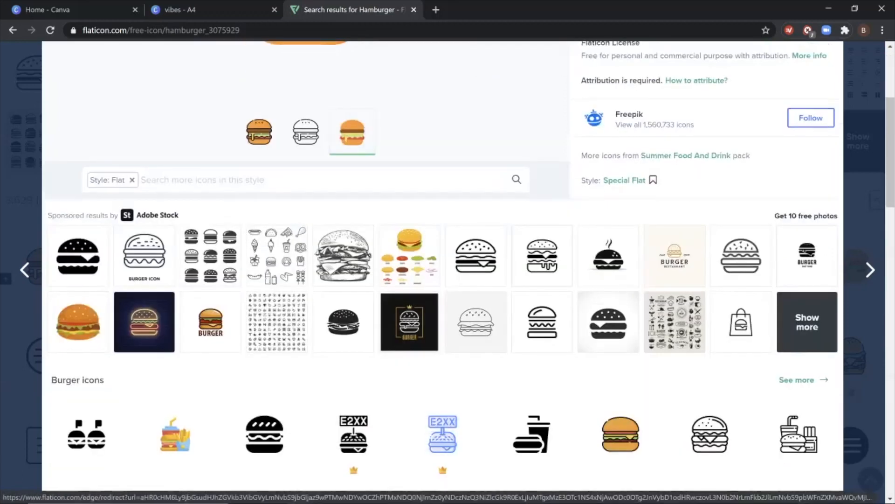
pyautogui.scroll(-3)
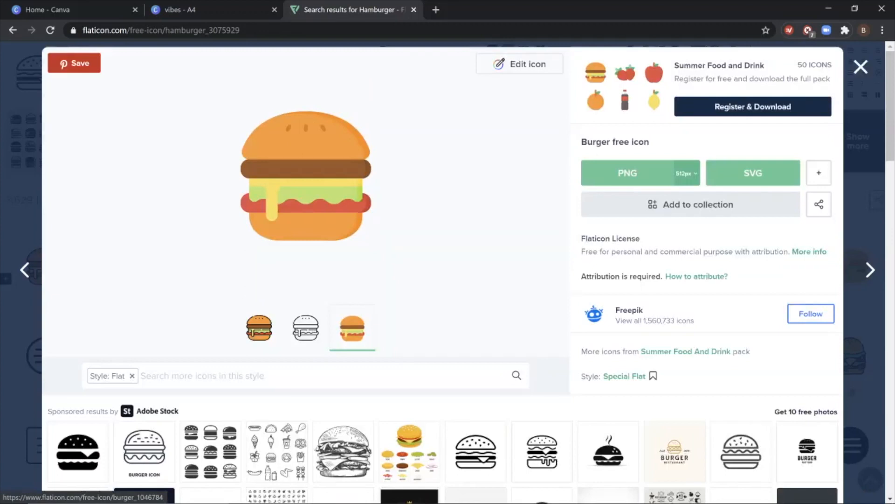
pyautogui.click(306, 327)
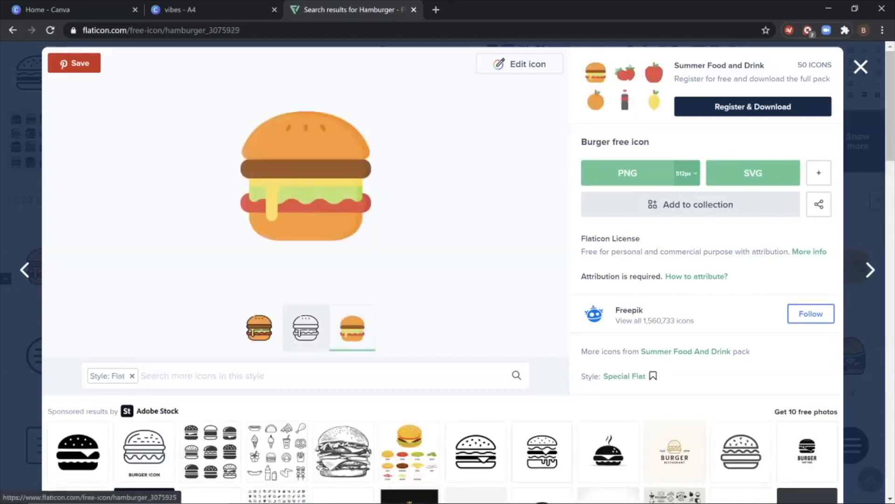
# Choose the lineal color burger variant as PNG and start its free download.
pyautogui.click(259, 327)
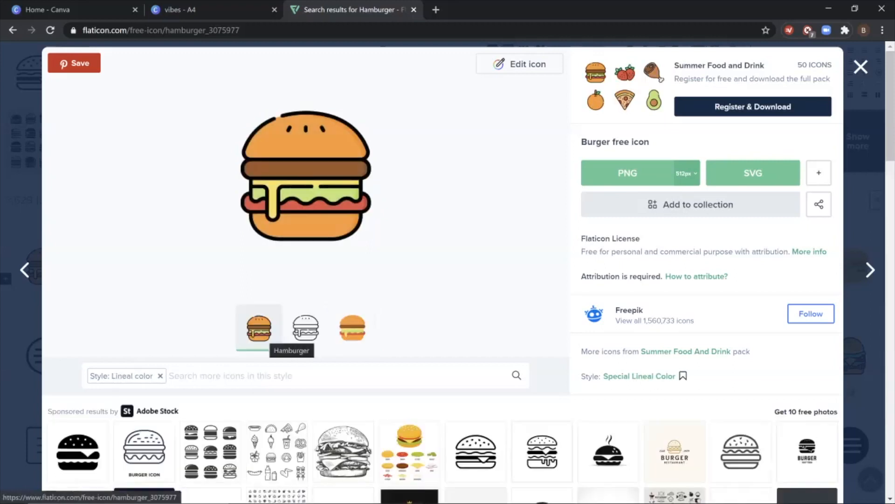
pyautogui.click(258, 328)
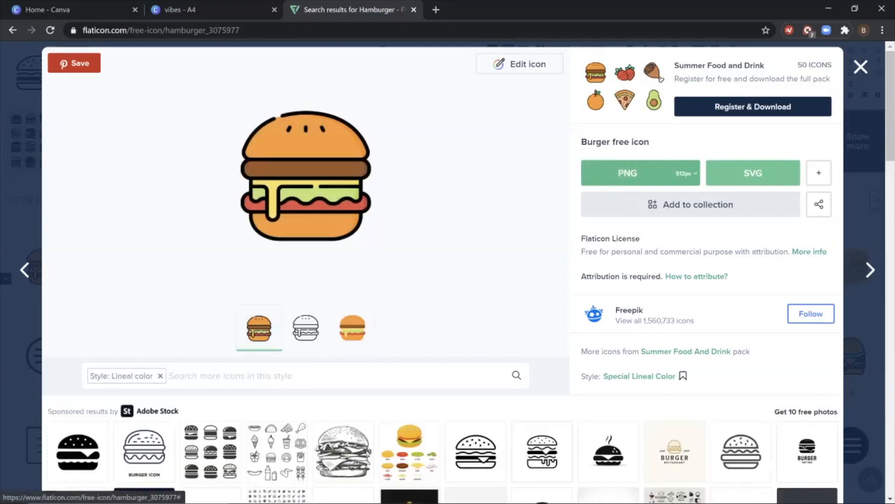
pyautogui.click(628, 174)
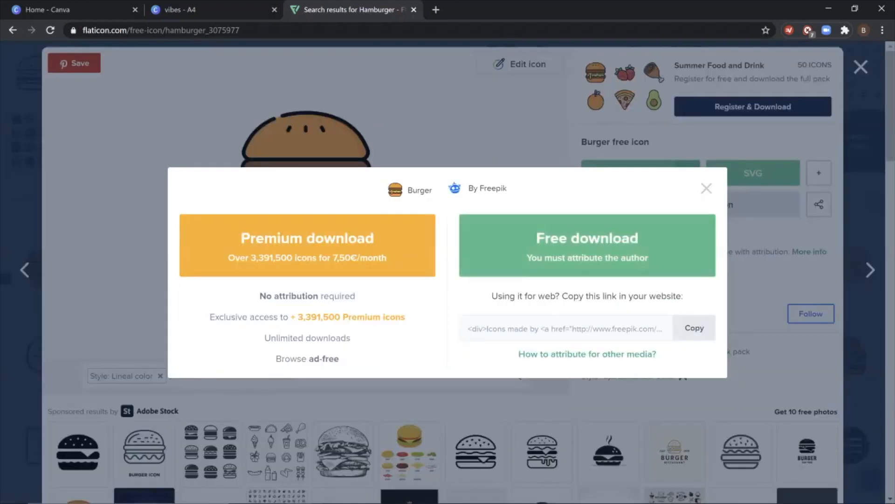
pyautogui.click(706, 188)
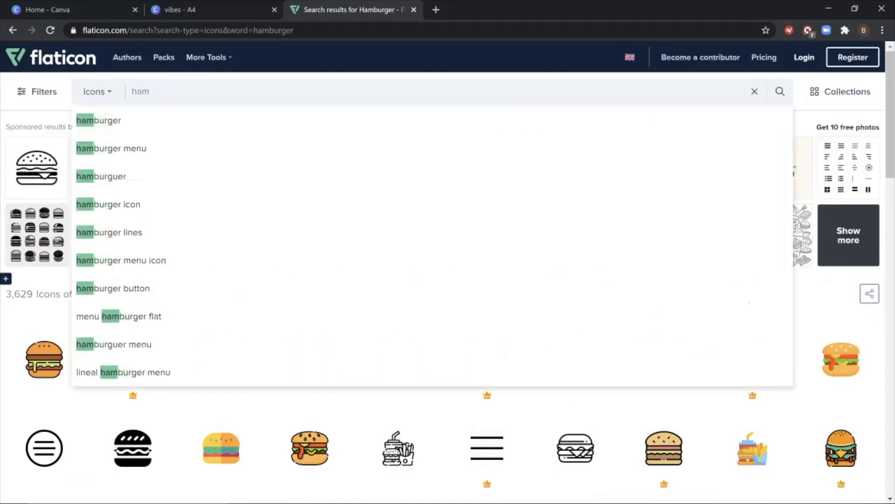
# Search 'hotdogs', preview the hot dog with soda in Fill and Blue styles, then return to results.
pyautogui.write('hot')
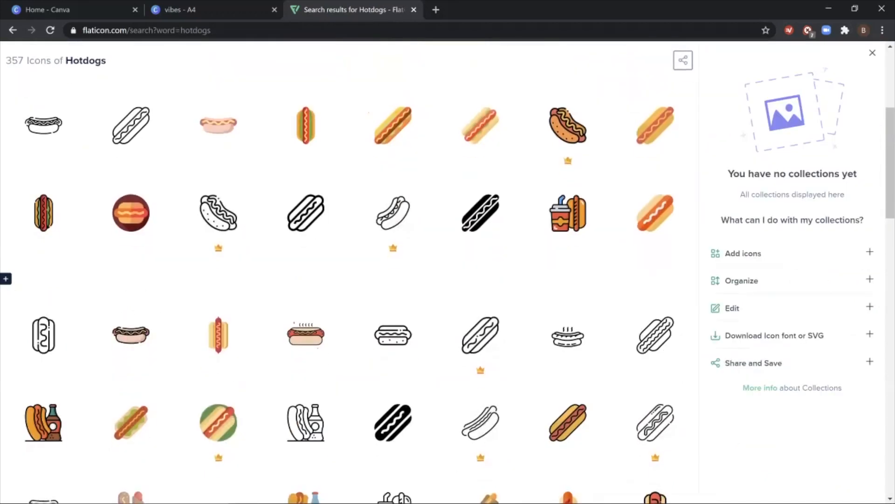
pyautogui.scroll(-3)
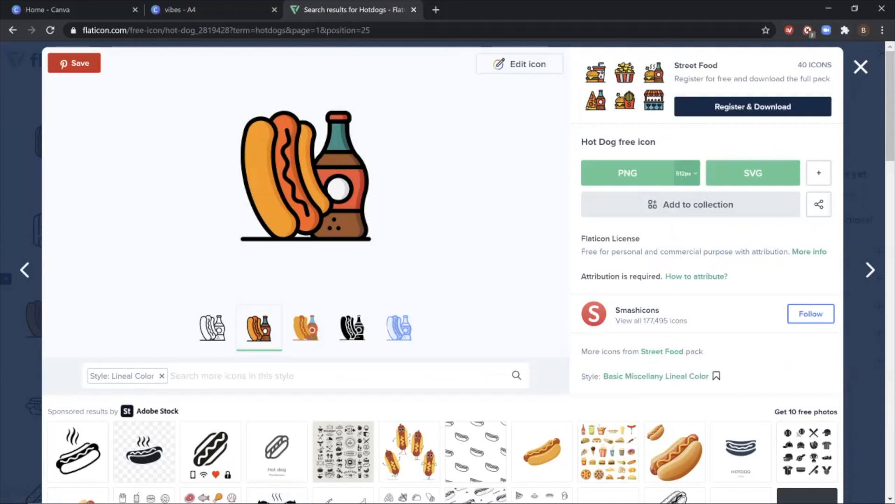
pyautogui.moveTo(351, 328)
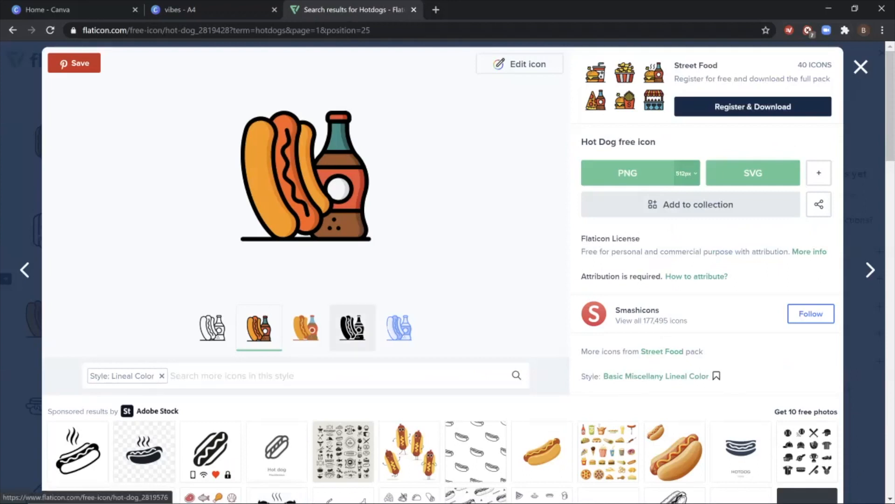
pyautogui.click(351, 328)
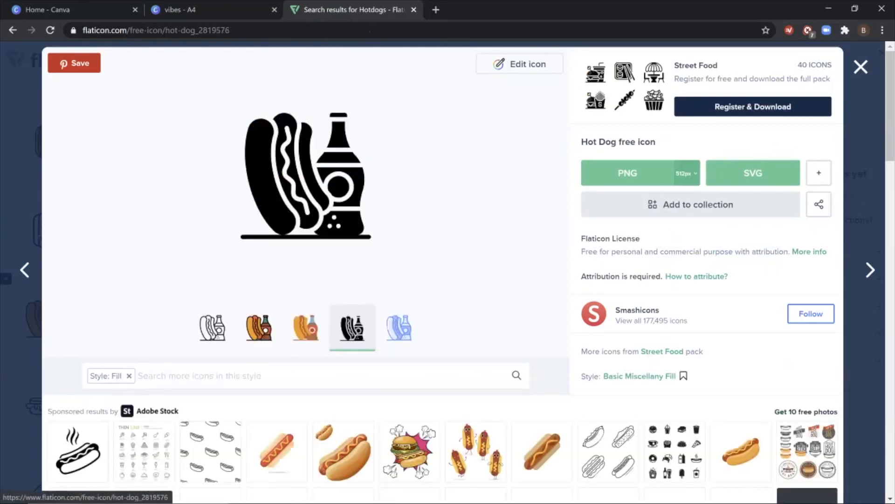
pyautogui.click(398, 328)
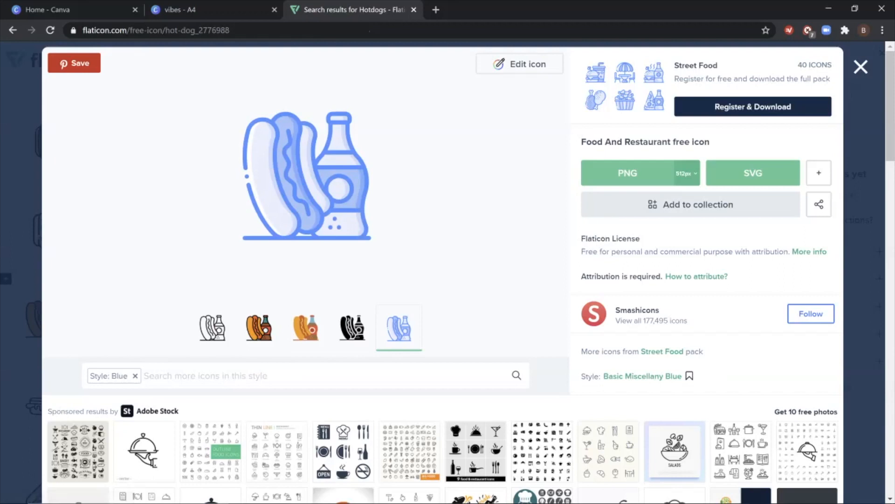
pyautogui.click(861, 66)
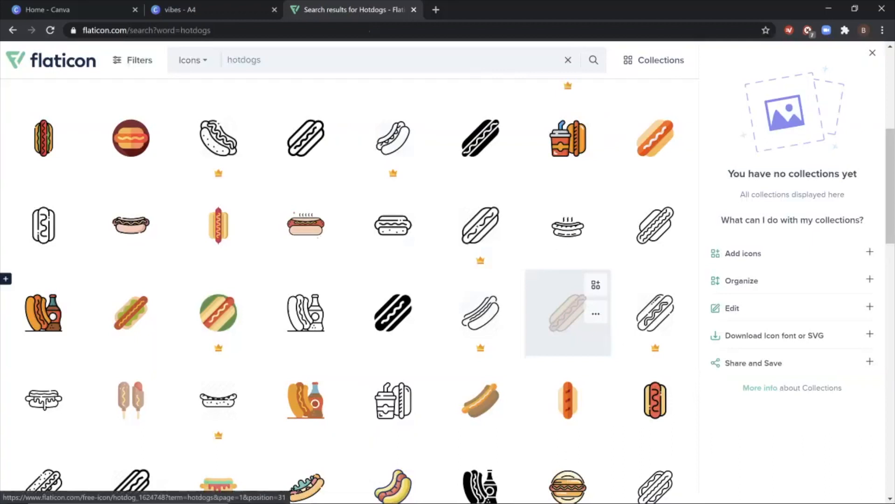
pyautogui.scroll(-3)
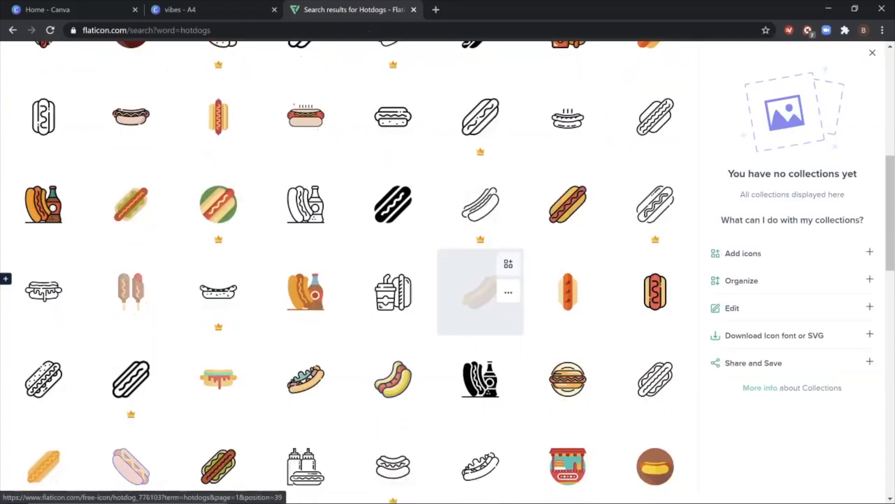
pyautogui.moveTo(217, 378)
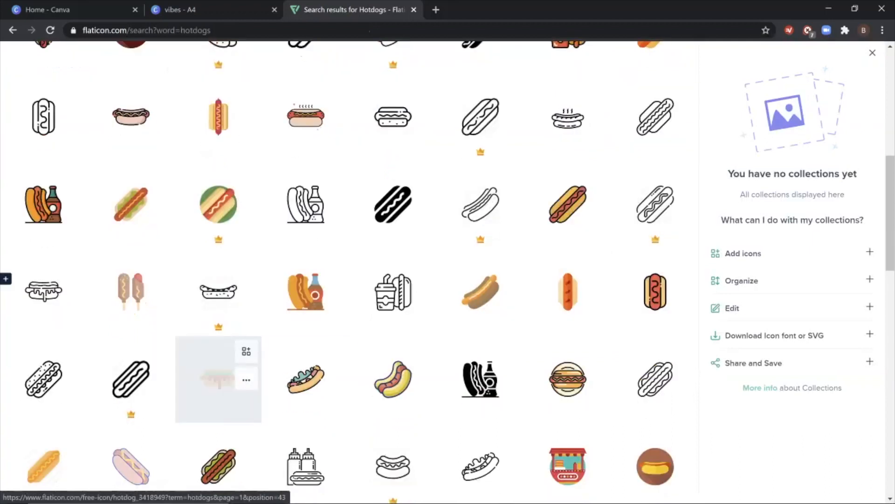
# Add the uploaded food icons to the page and drag them apart into a row.
pyautogui.click(217, 380)
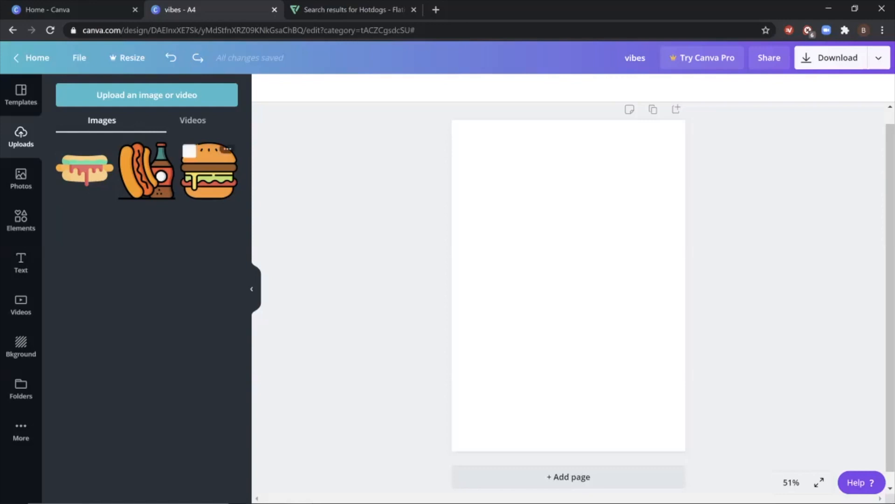
pyautogui.click(209, 168)
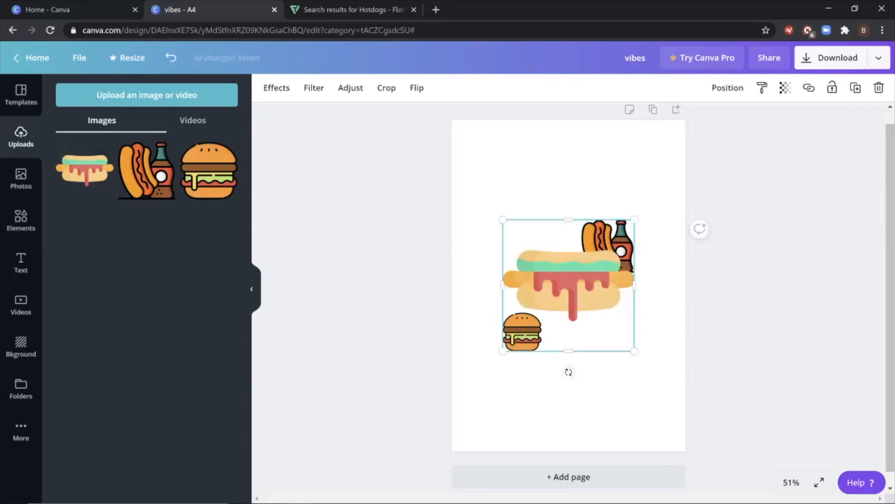
pyautogui.moveTo(568, 283); pyautogui.dragTo(531, 248)
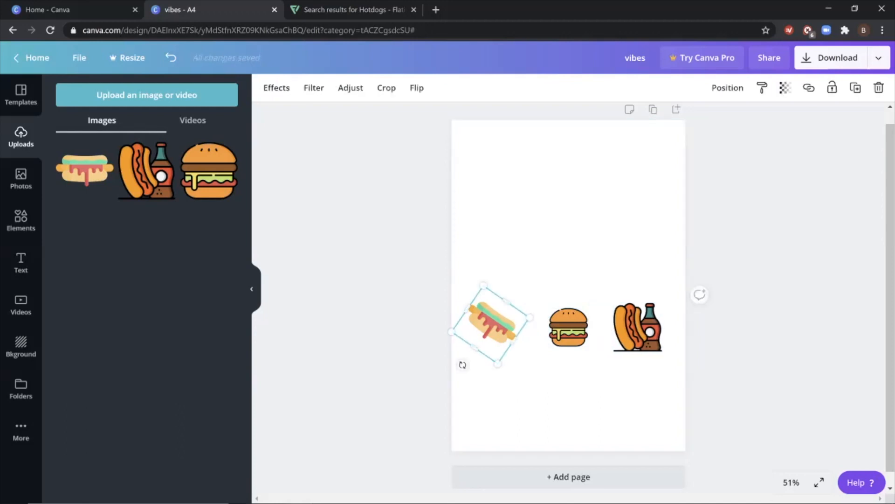
# Toggle the Uploads panel between videos and images, then switch to Flaticon.
pyautogui.click(192, 120)
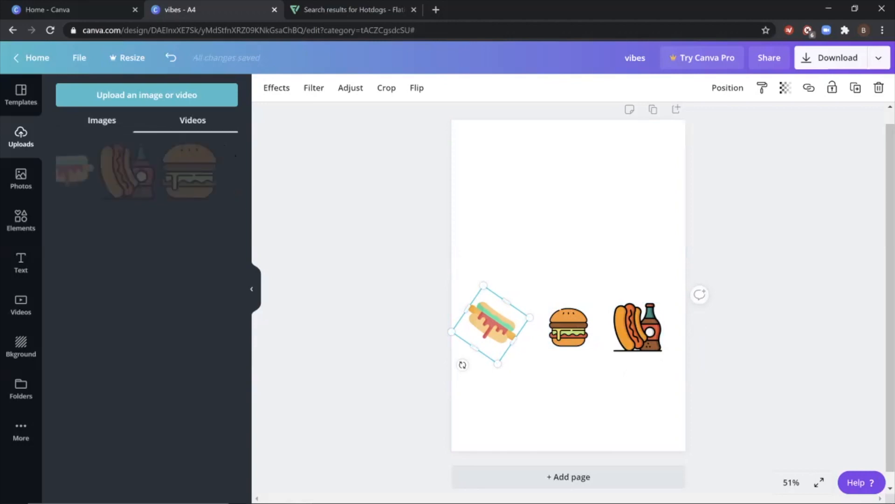
pyautogui.click(102, 120)
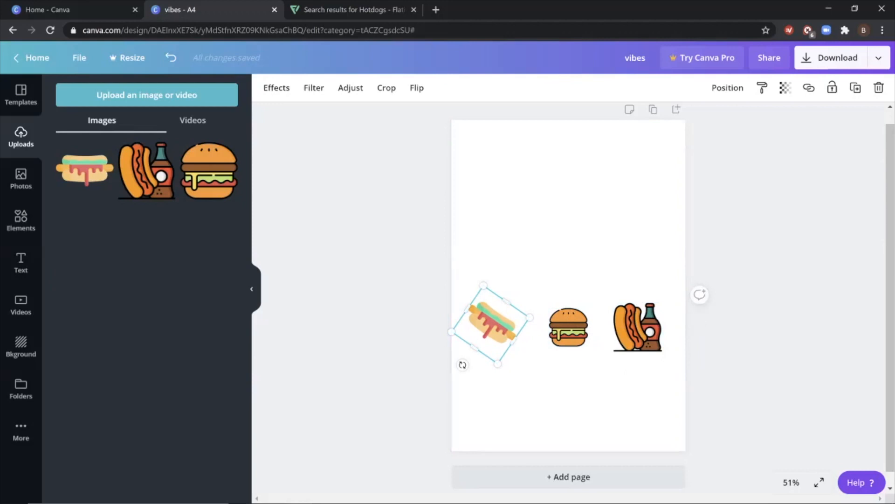
pyautogui.click(353, 9)
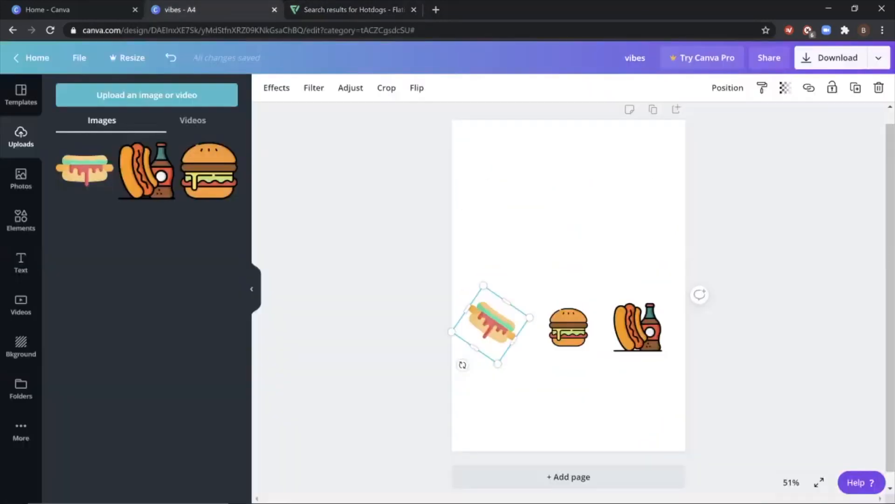
# Rerun the recent 'hot dog' search in the Elements library, then clear it.
pyautogui.click(20, 220)
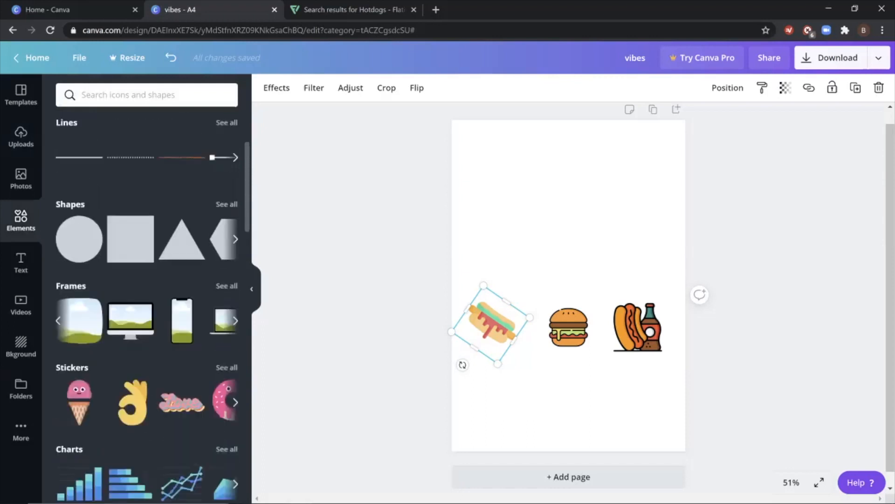
pyautogui.click(146, 95)
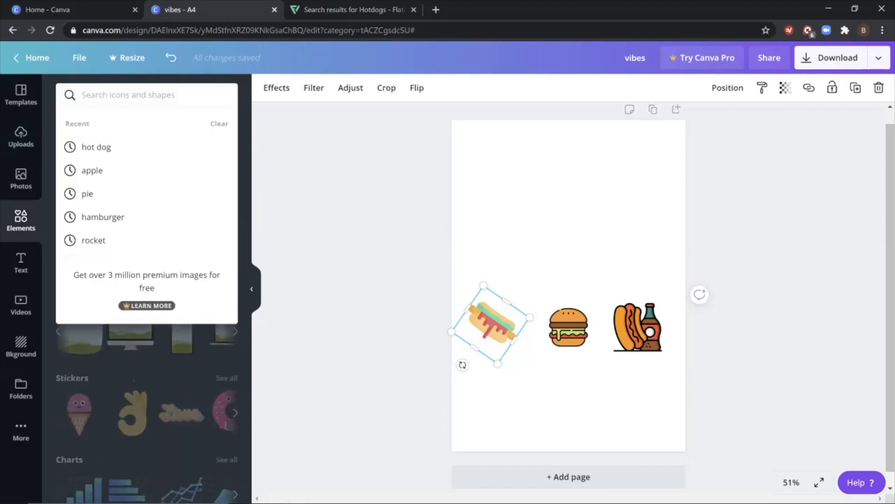
pyautogui.click(96, 147)
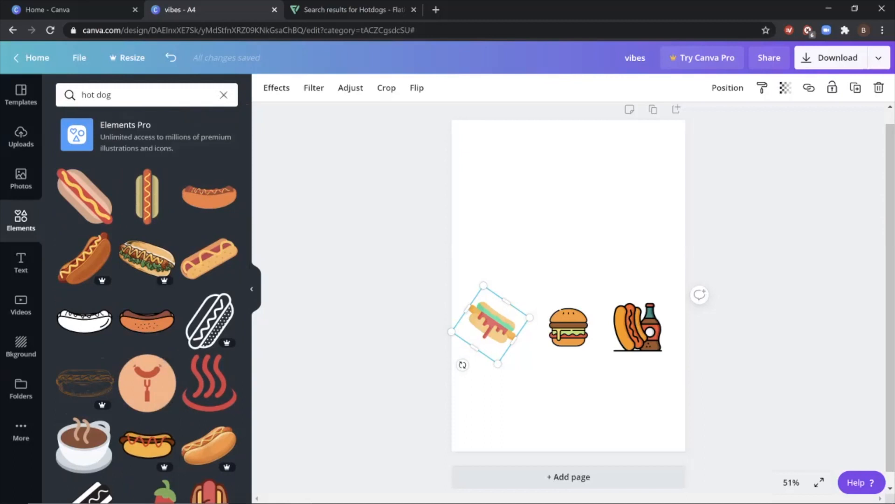
pyautogui.click(223, 95)
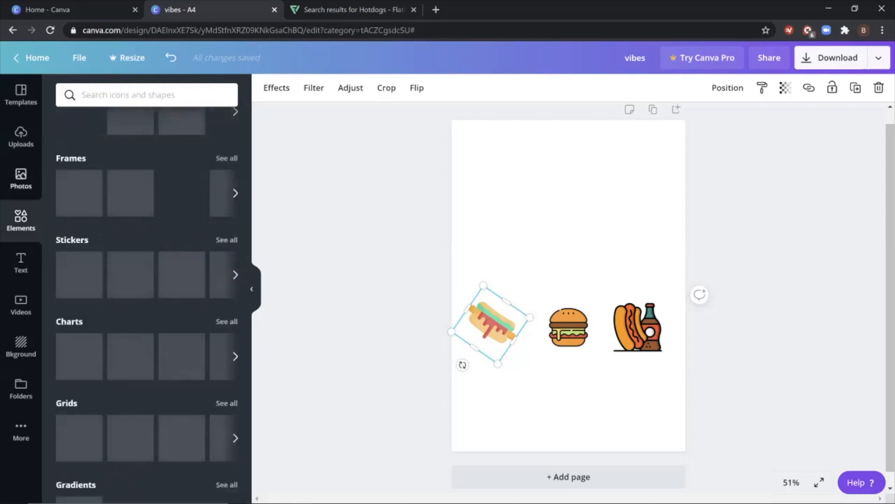
# Add the lucky cat photo from Recently used in Photos above the food icons.
pyautogui.click(21, 179)
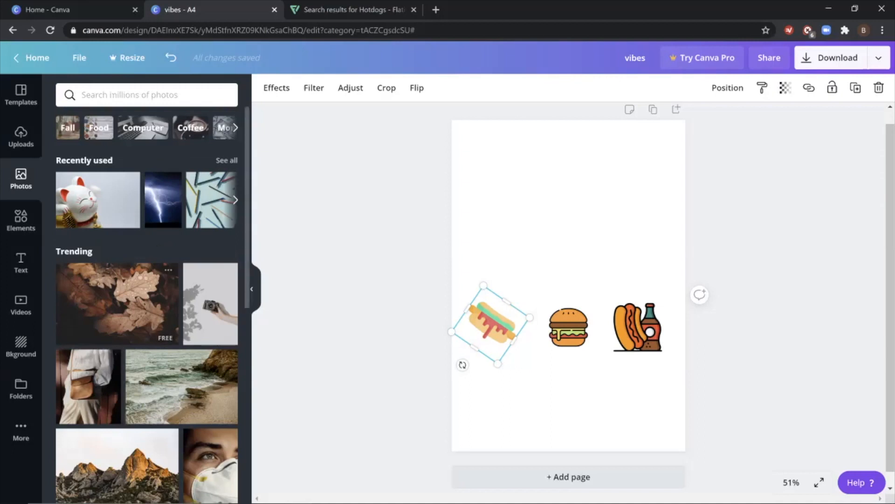
pyautogui.scroll(-3)
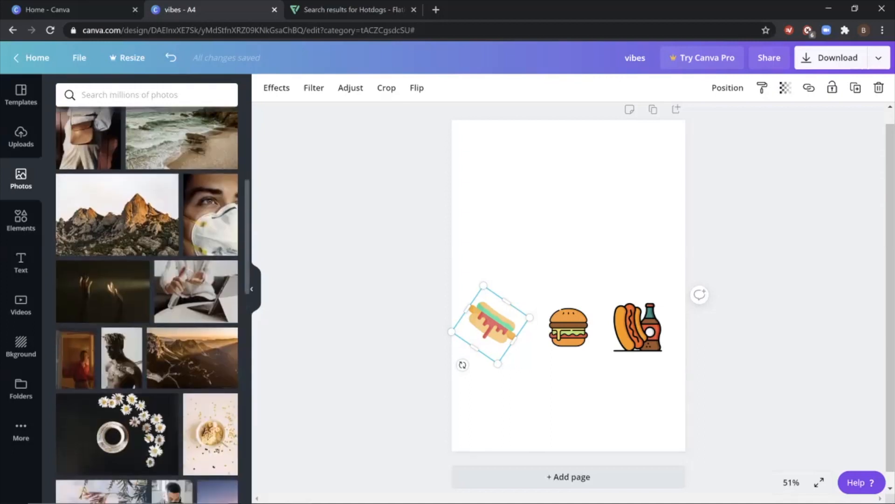
pyautogui.scroll(-3)
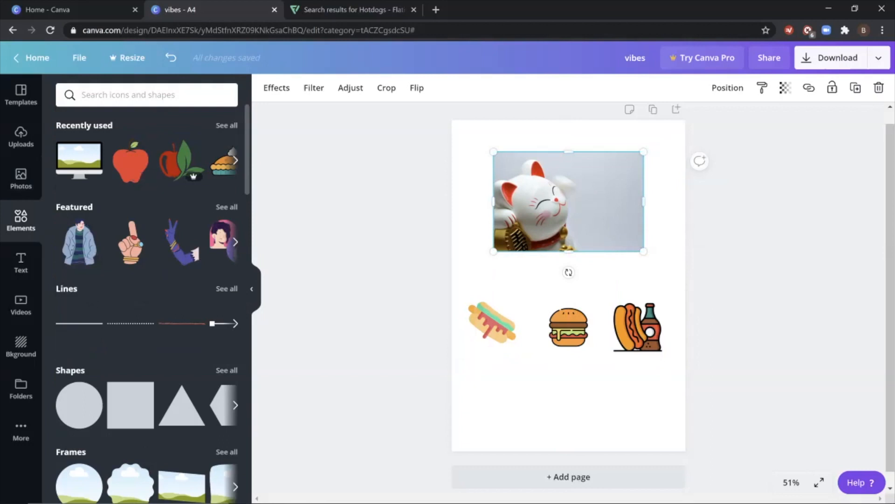
# Frame the cat photo in a circle and reposition it so the cat's face is centred.
pyautogui.scroll(-3)
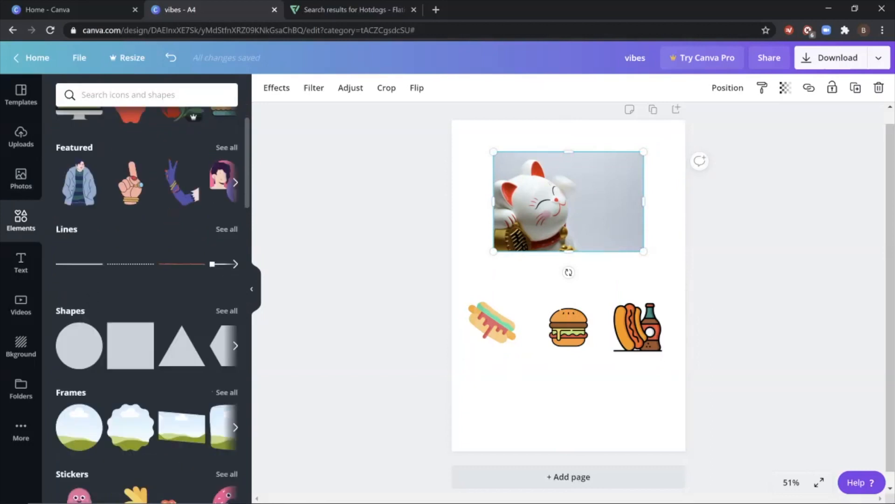
pyautogui.scroll(-3)
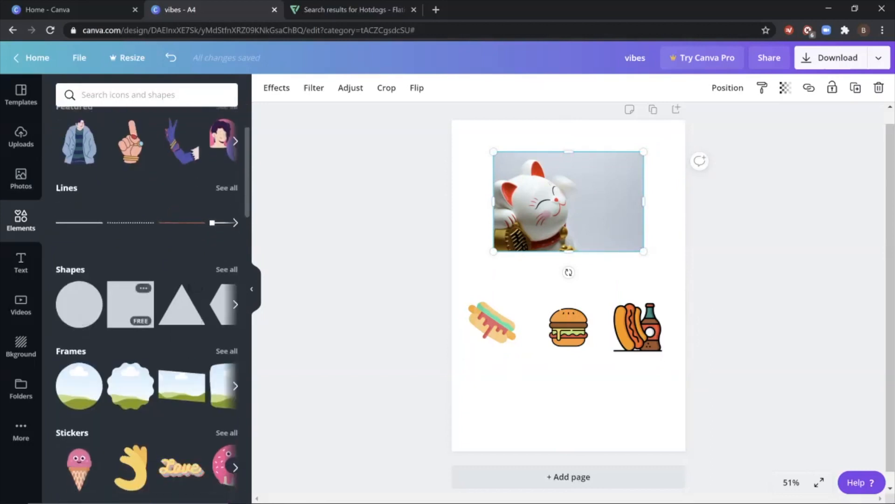
pyautogui.scroll(-3)
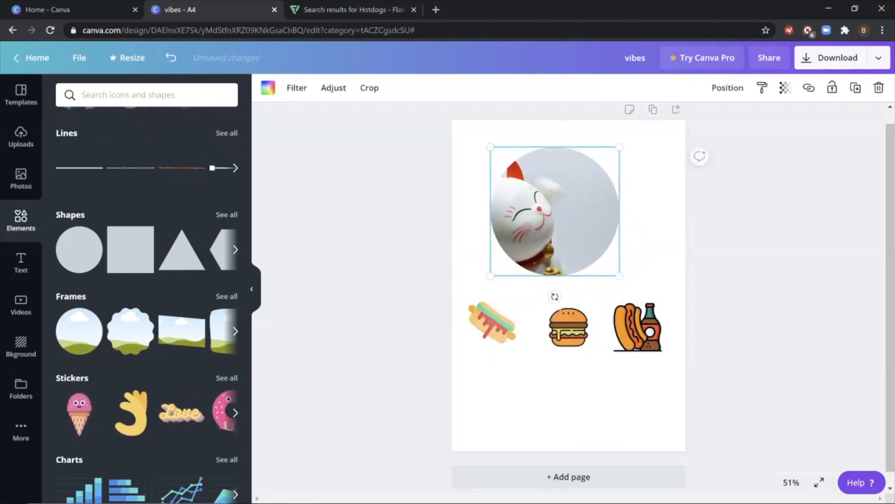
pyautogui.click(370, 88)
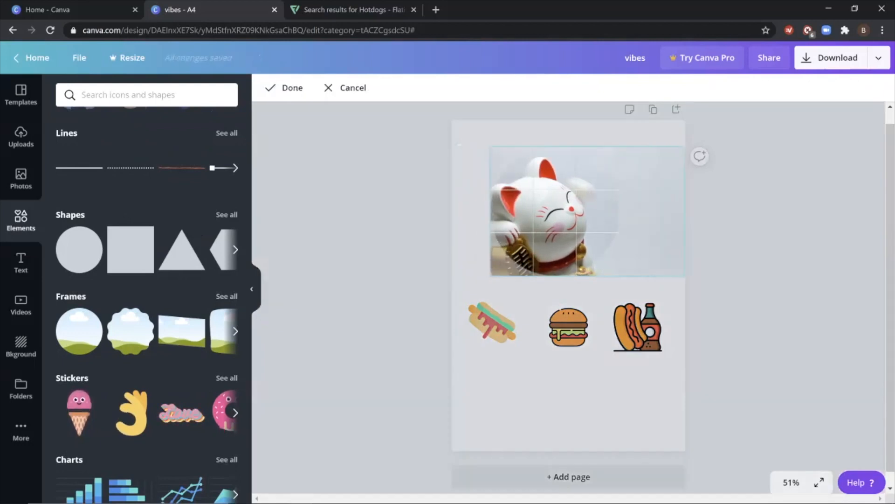
pyautogui.click(585, 212)
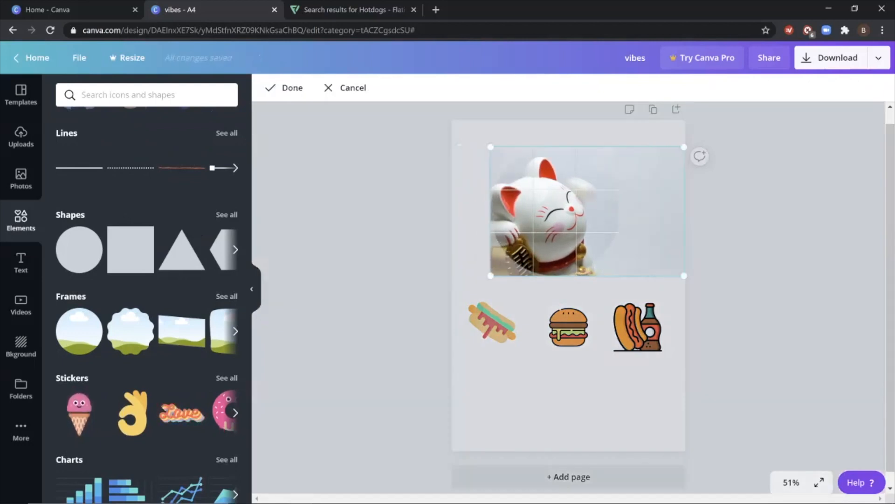
pyautogui.click(286, 88)
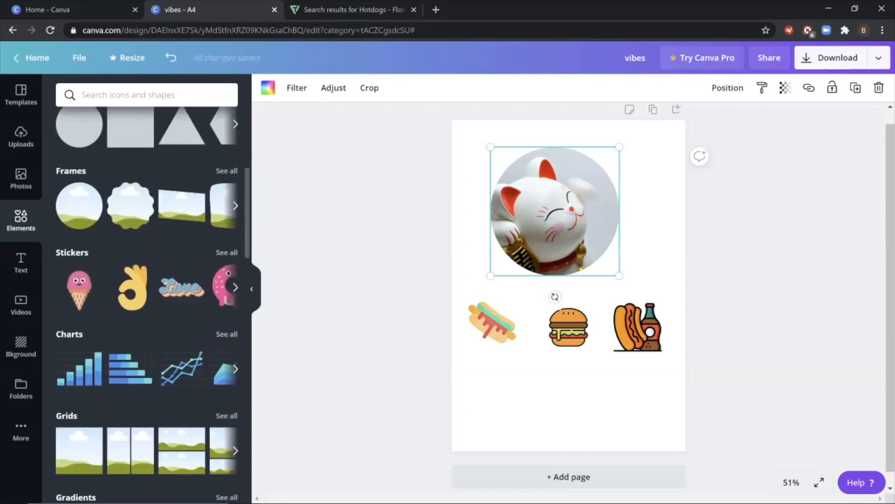
# Browse further down the library and bring up the Text styles panel.
pyautogui.scroll(-3)
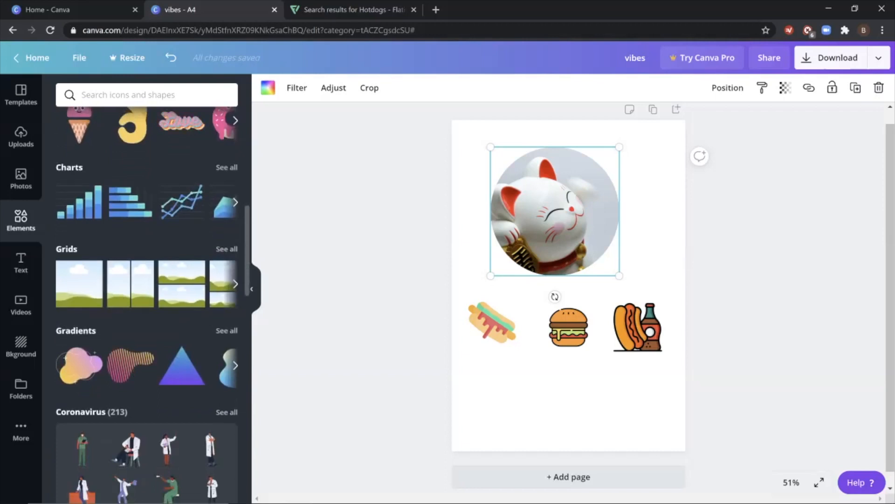
pyautogui.scroll(-3)
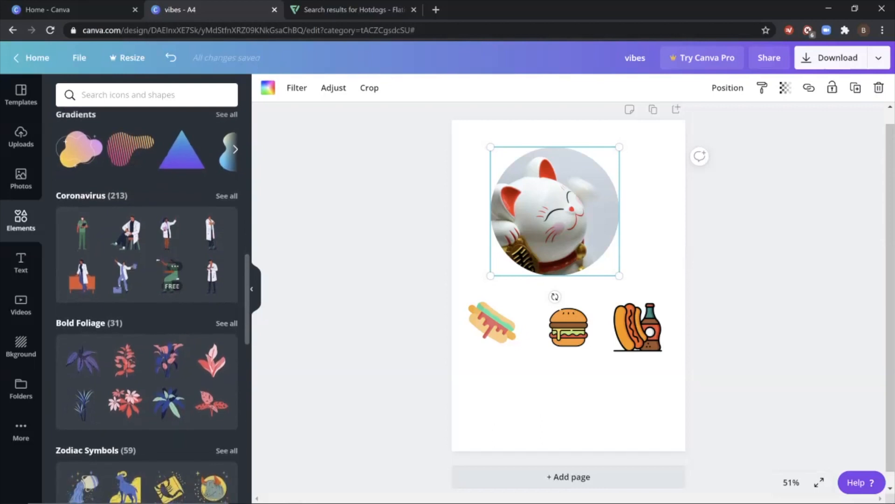
pyautogui.scroll(-3)
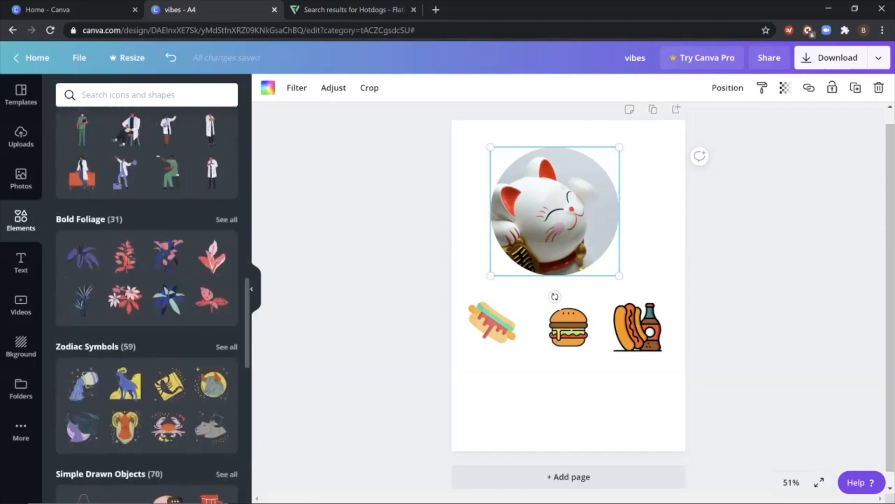
pyautogui.click(21, 263)
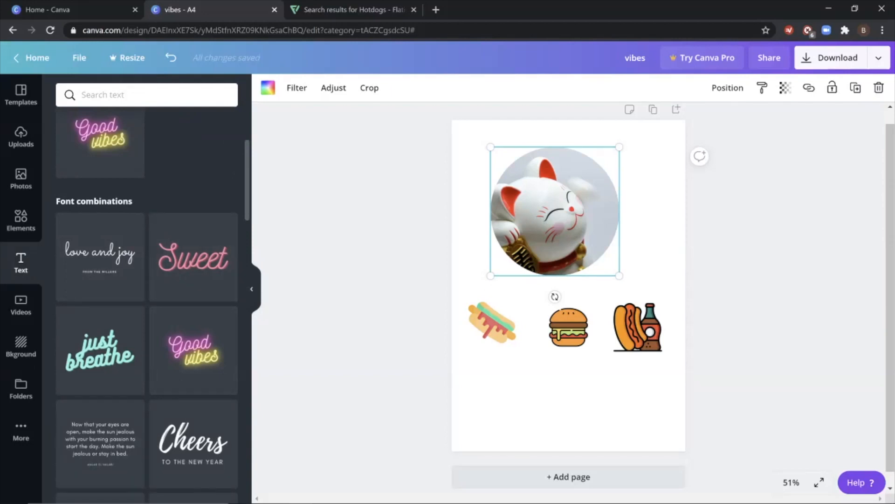
# Add the LEVEL UP neon heading at size 164 in purple, reworded to 'USA BBQ'.
pyautogui.scroll(-3)
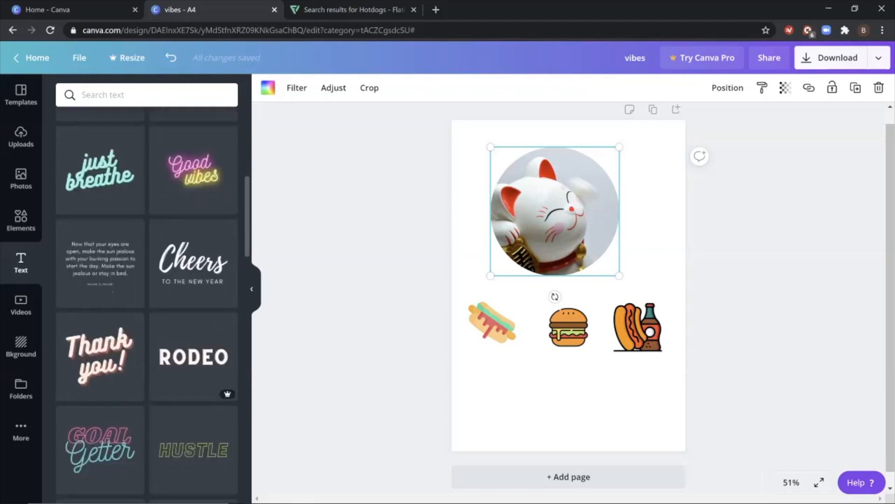
pyautogui.scroll(-3)
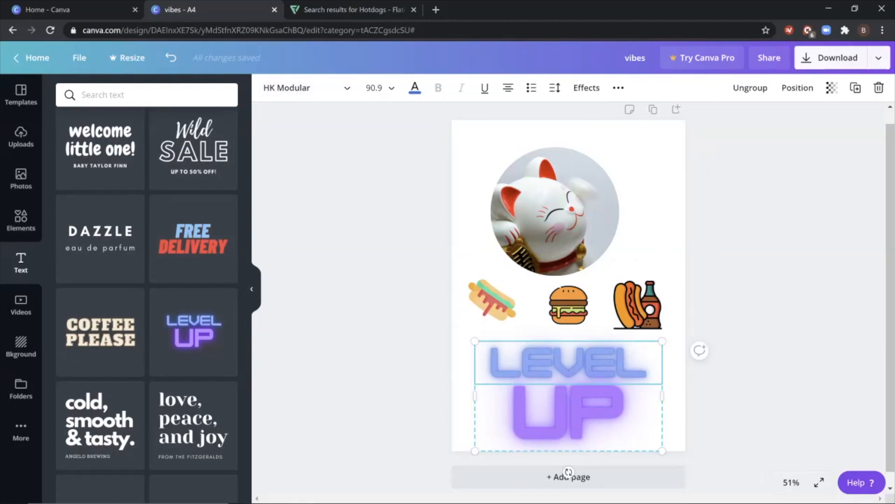
pyautogui.write('164')
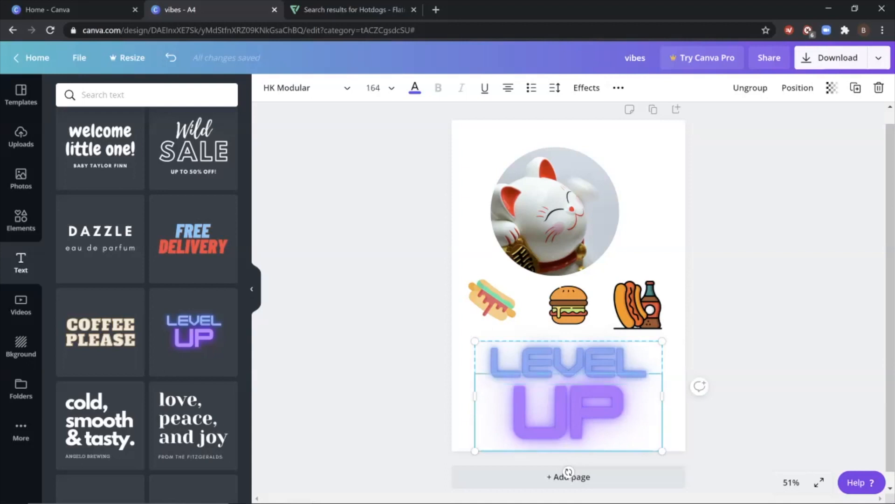
pyautogui.click(414, 88)
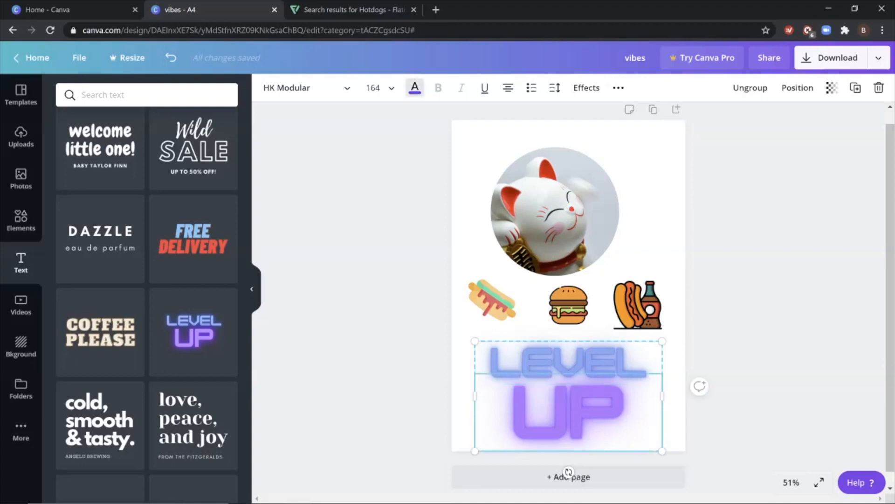
pyautogui.click(414, 88)
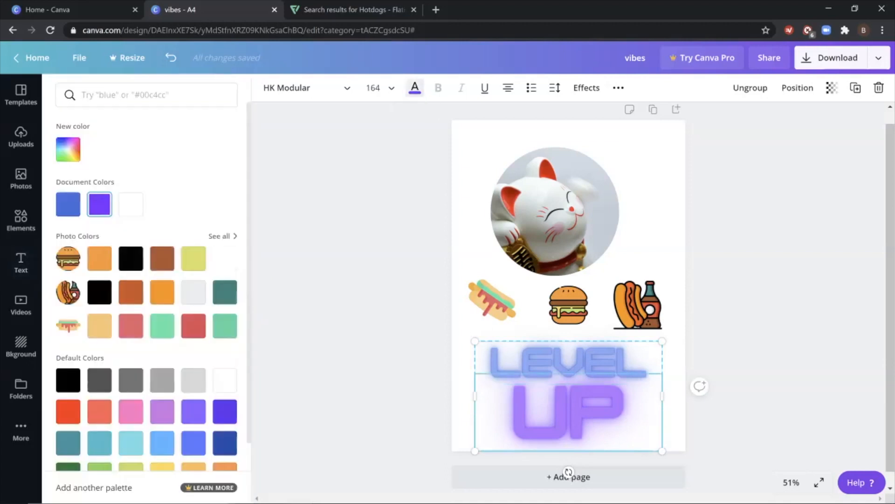
pyautogui.moveTo(99, 204)
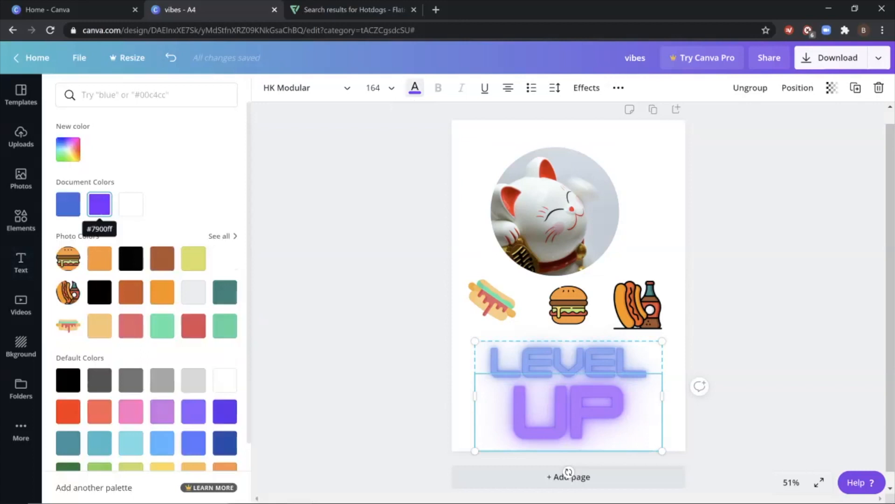
pyautogui.click(20, 263)
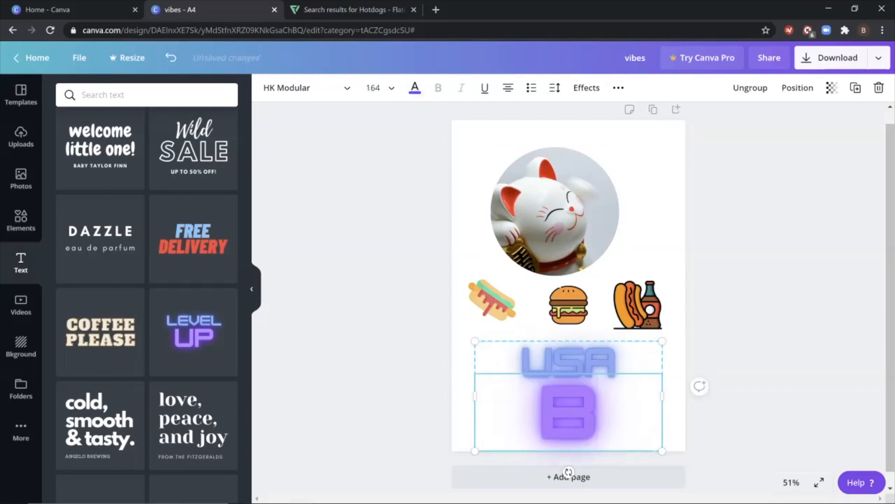
pyautogui.write('BQ')
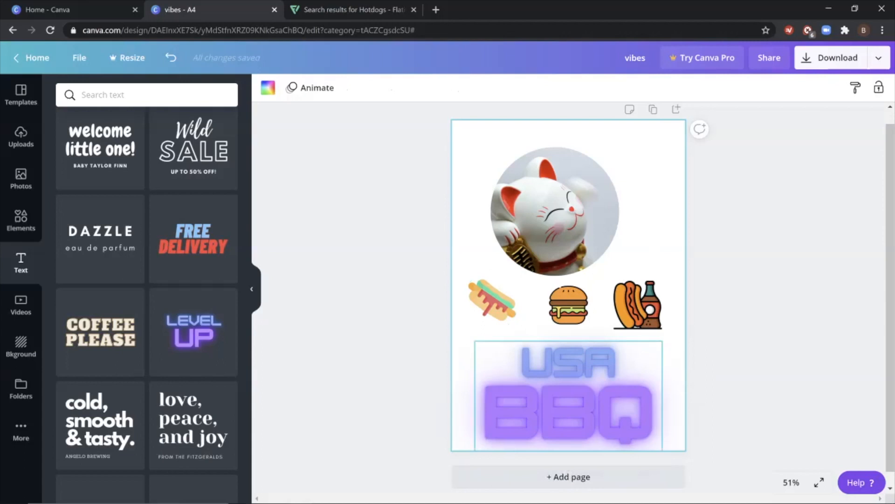
# Move the USA line around and settle it just above BBQ under the icons.
pyautogui.click(568, 395)
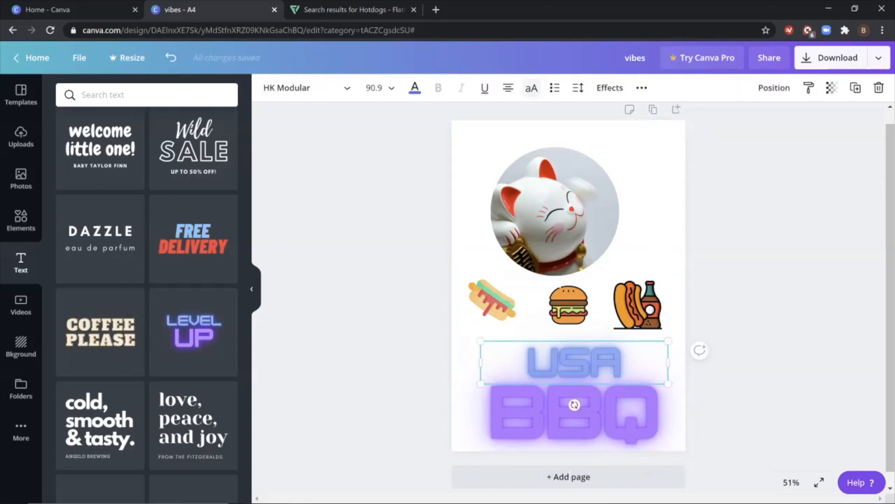
pyautogui.moveTo(573, 363); pyautogui.dragTo(573, 303)
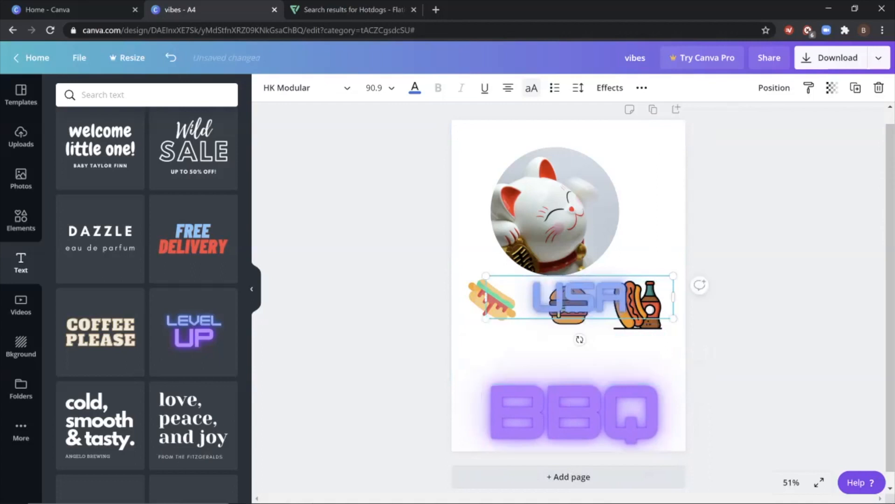
pyautogui.moveTo(576, 300); pyautogui.dragTo(577, 339)
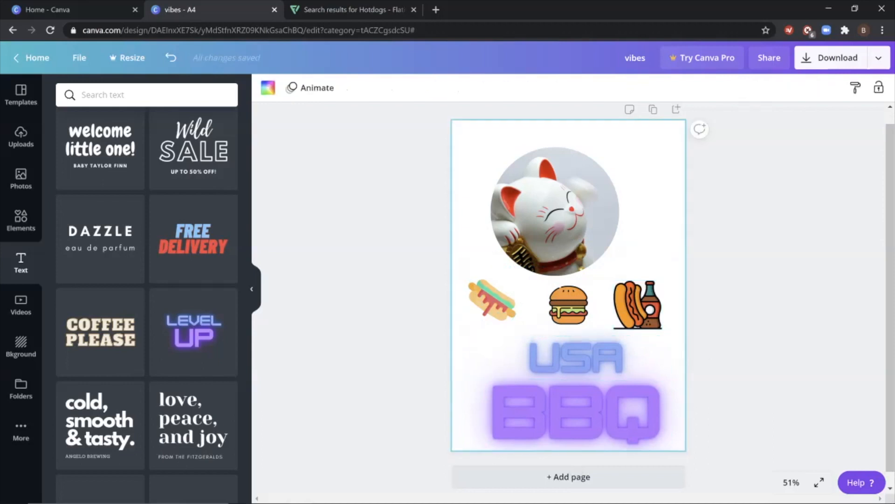
# Group the hot dog, burger and drink icons together.
pyautogui.click(489, 302)
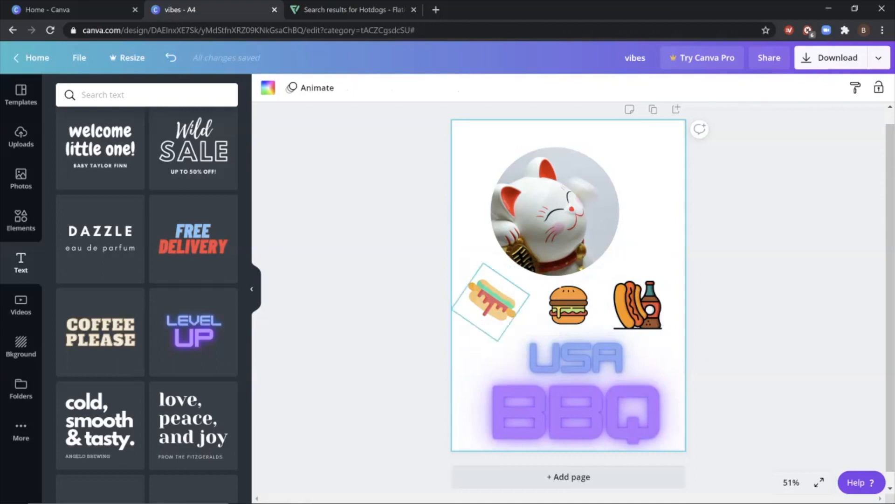
pyautogui.click(488, 302)
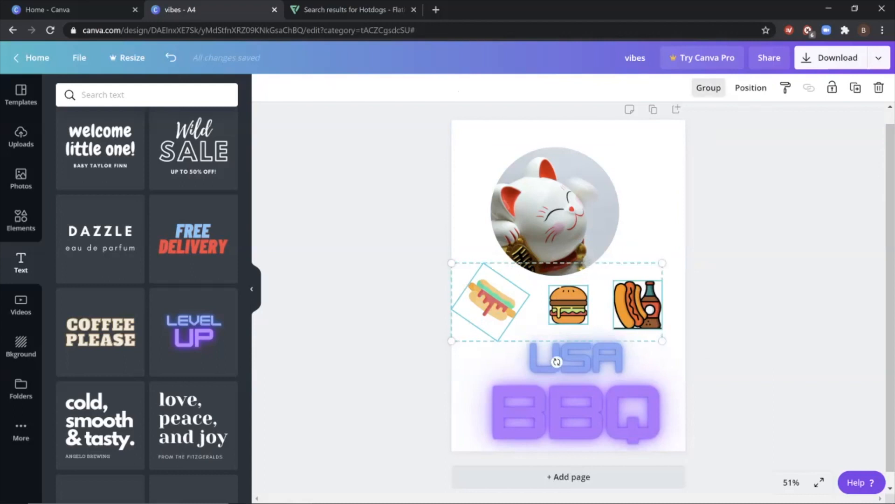
pyautogui.click(708, 88)
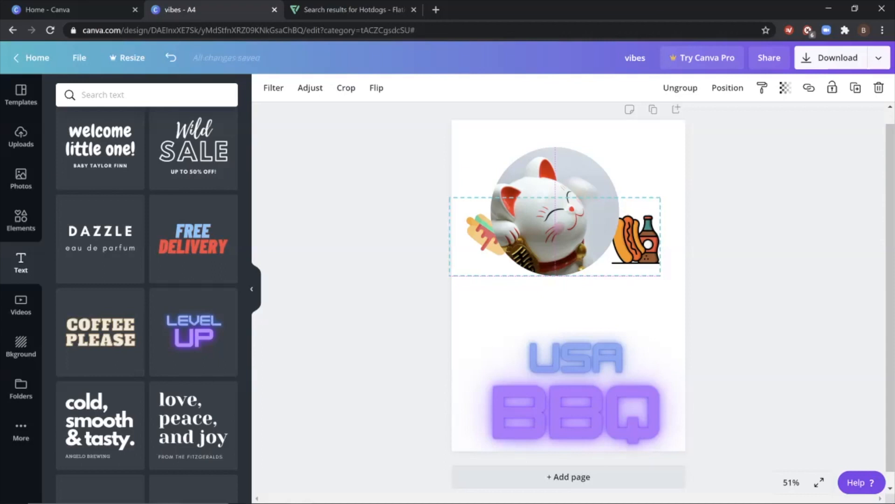
# Centre the icon group horizontally on the page via Position > Align to page.
pyautogui.click(635, 237)
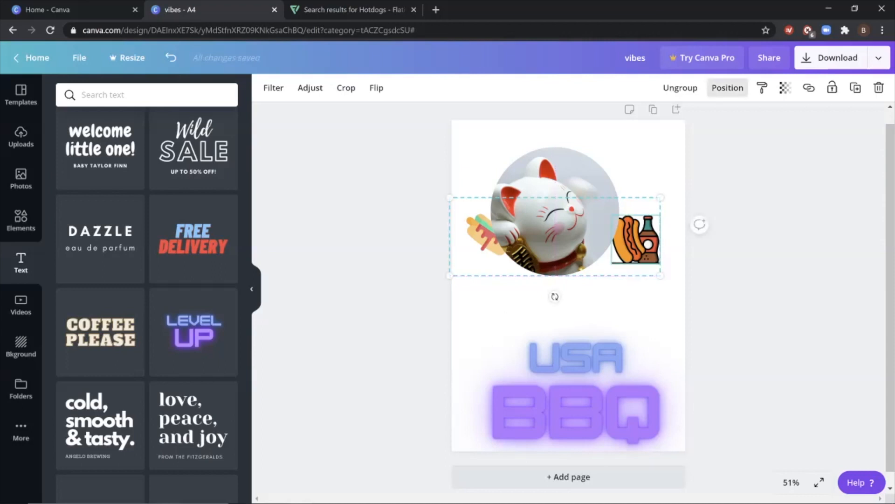
pyautogui.click(726, 88)
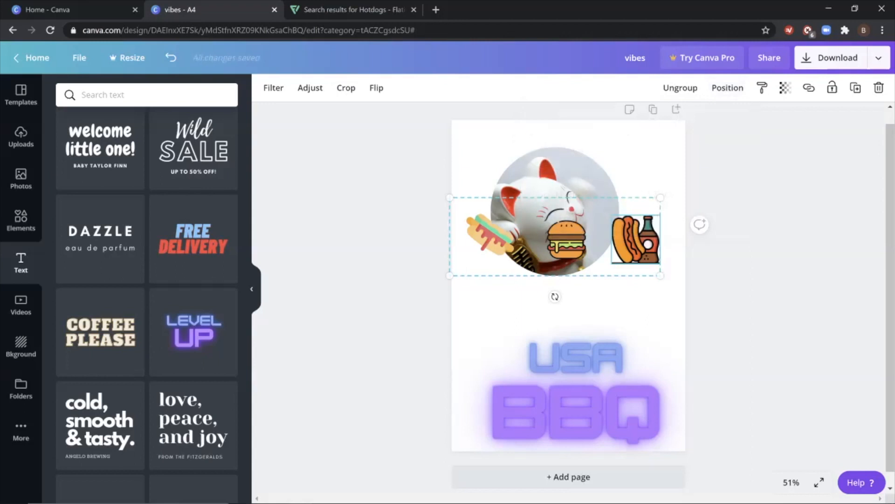
pyautogui.click(727, 88)
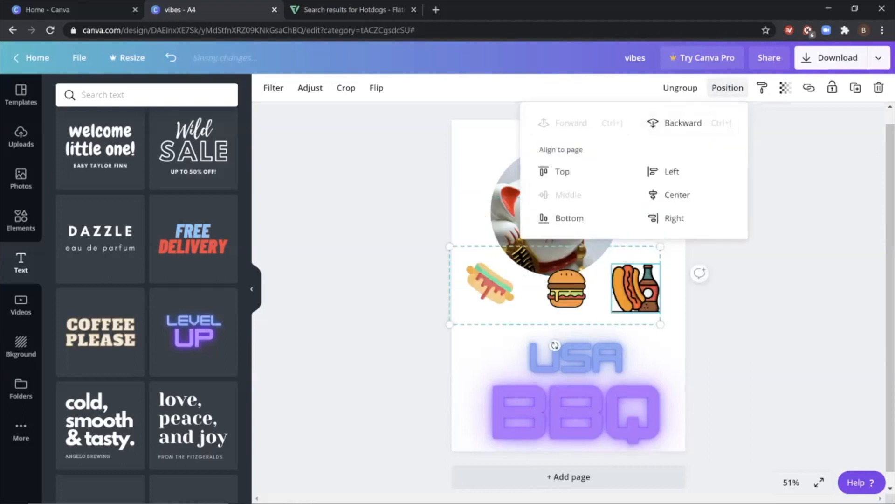
pyautogui.click(677, 195)
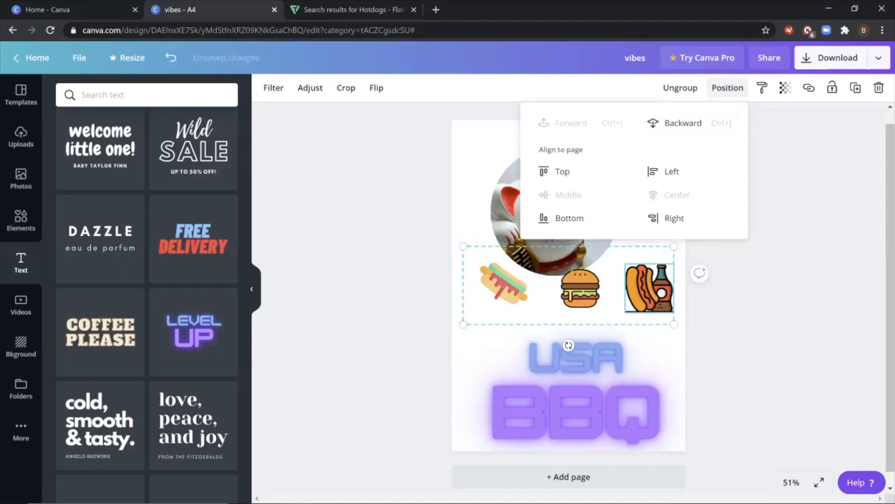
pyautogui.click(673, 217)
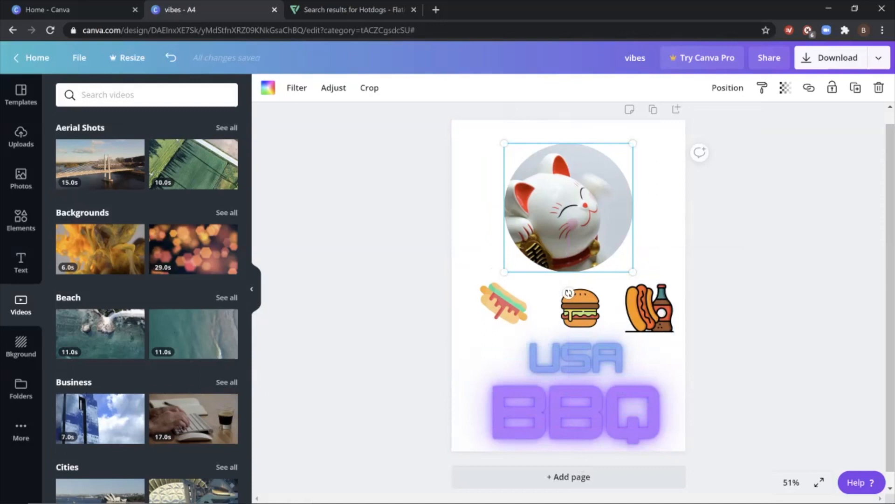
# Try the bokeh background, then set the page background to the brick wall photo.
pyautogui.click(21, 344)
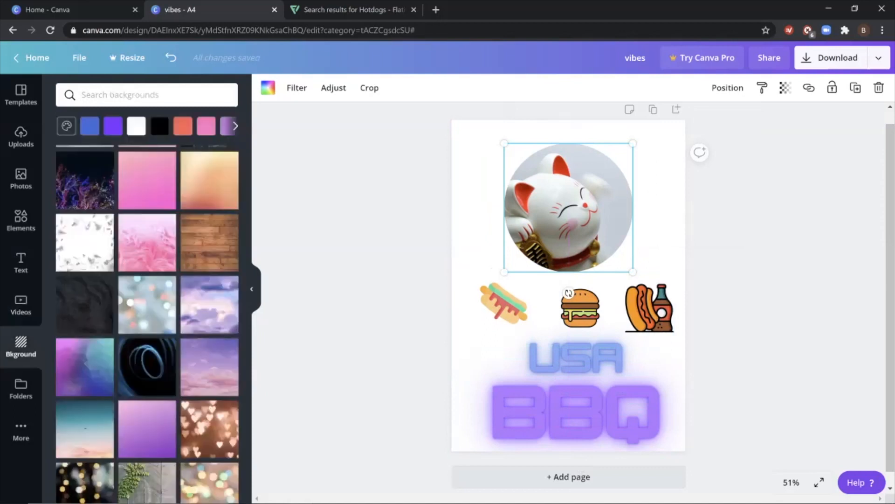
pyautogui.scroll(-3)
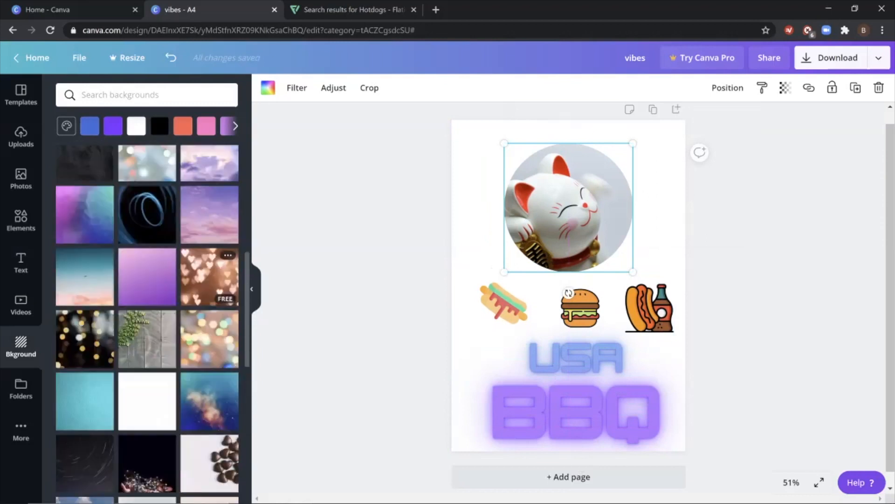
pyautogui.scroll(-3)
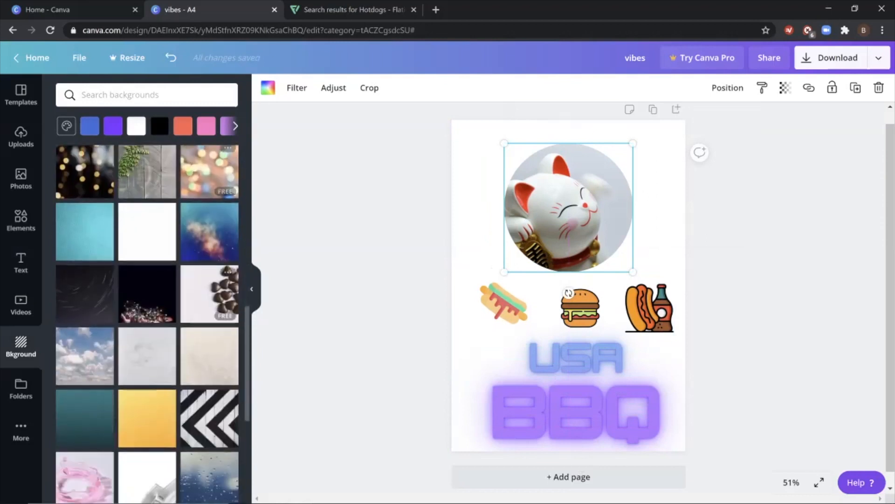
pyautogui.scroll(-3)
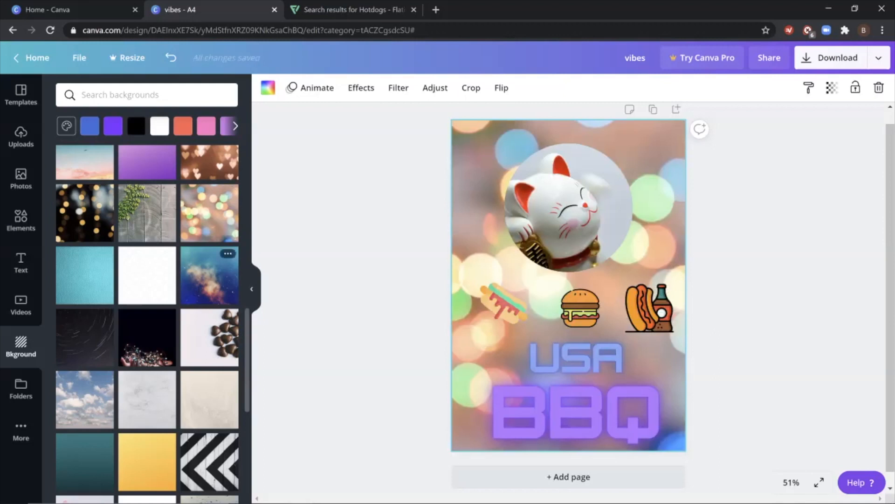
pyautogui.scroll(-3)
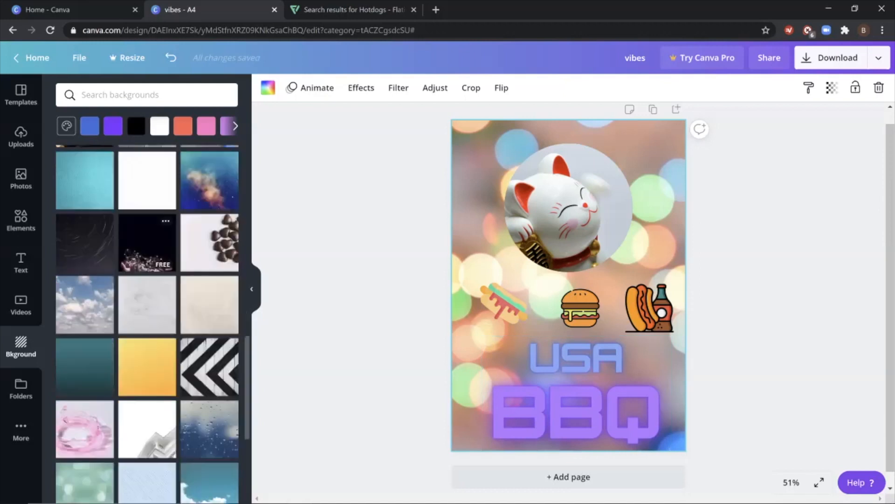
pyautogui.scroll(-3)
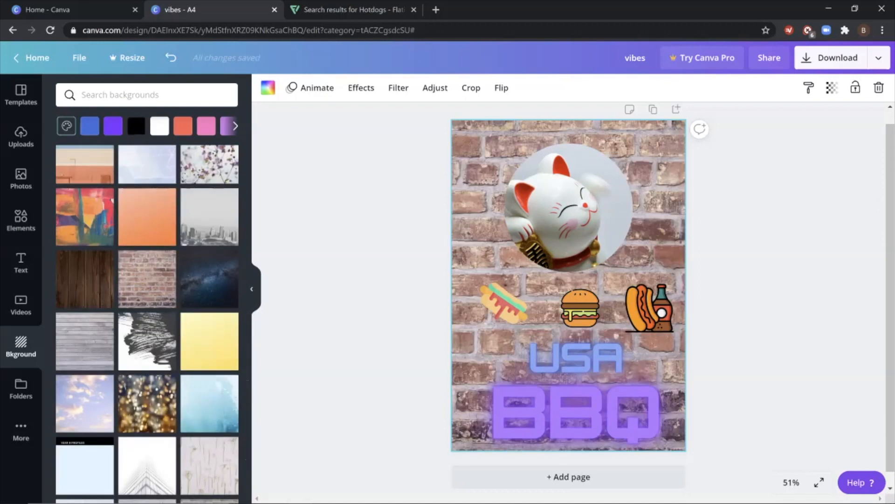
pyautogui.click(66, 126)
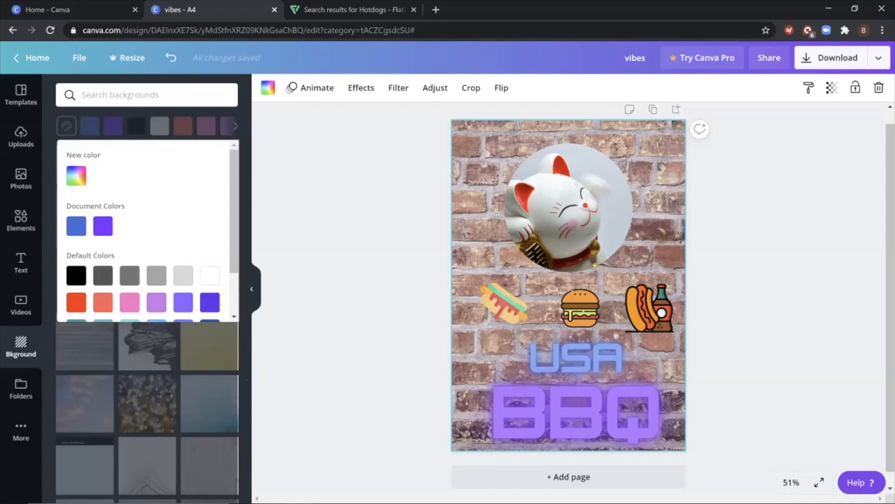
pyautogui.click(76, 175)
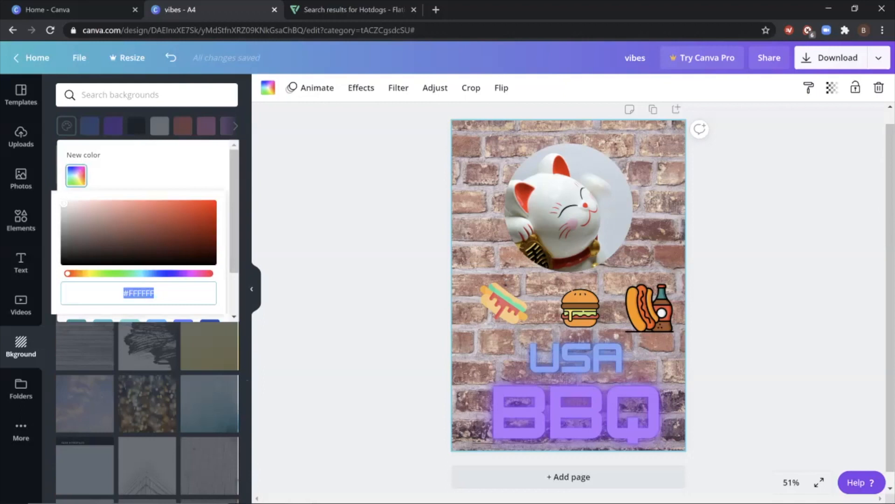
pyautogui.click(140, 248)
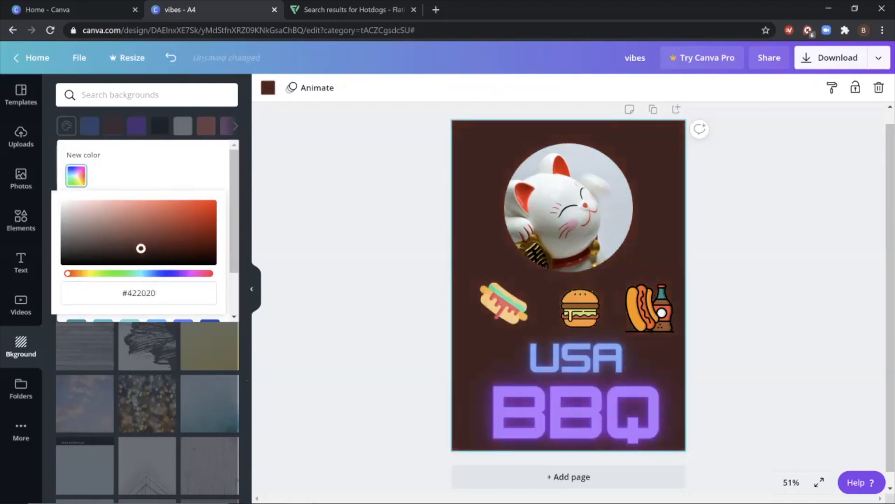
pyautogui.click(166, 238)
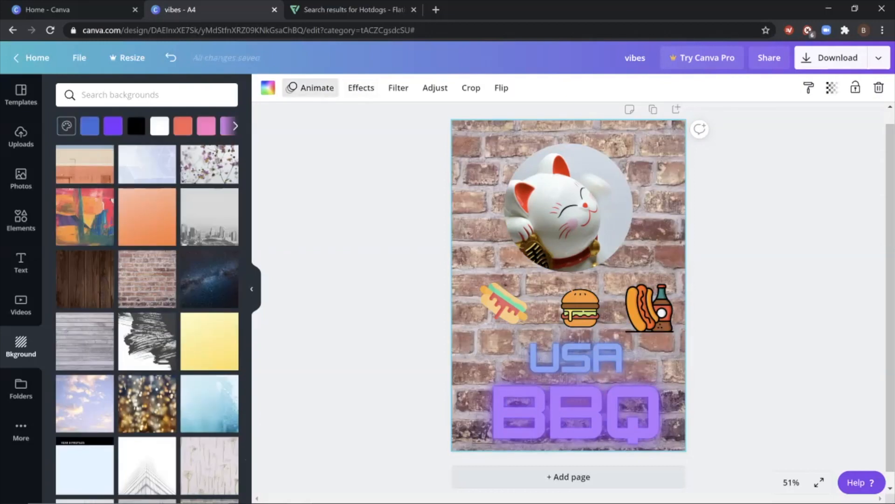
pyautogui.click(361, 87)
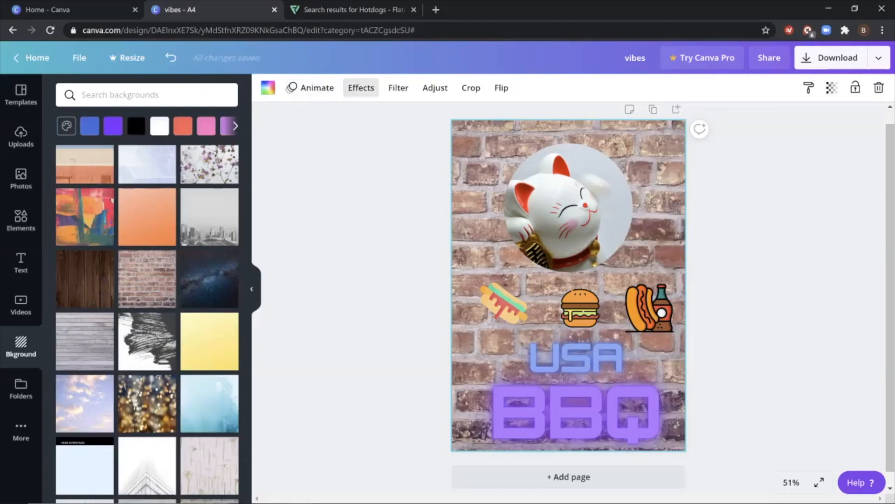
pyautogui.click(399, 88)
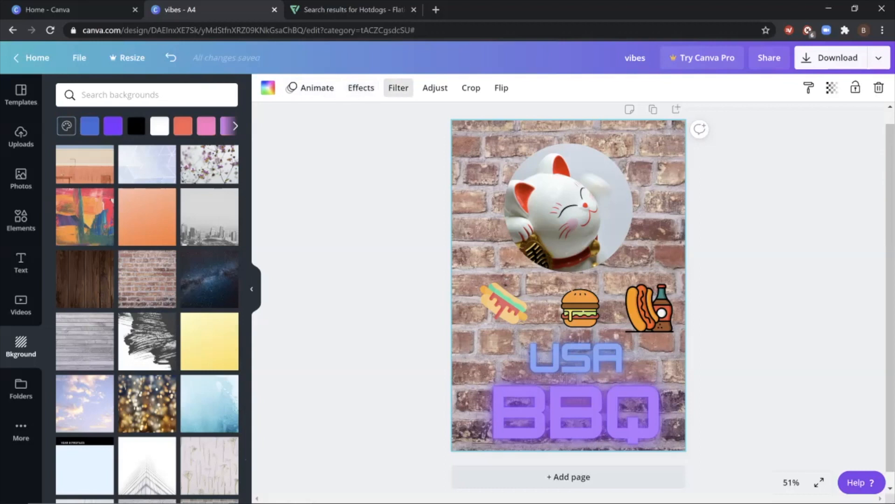
pyautogui.click(434, 88)
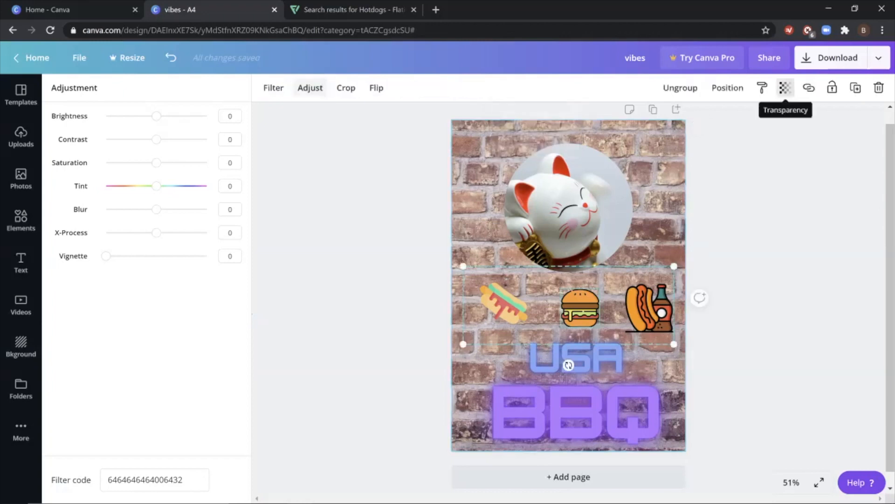
# Experiment with the icon group's transparency and settle it near 81.
pyautogui.click(785, 88)
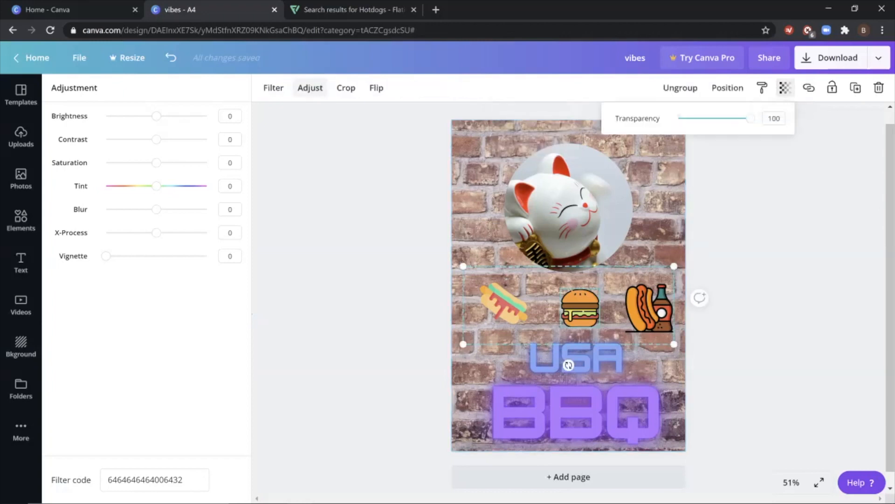
pyautogui.moveTo(753, 118); pyautogui.dragTo(721, 118)
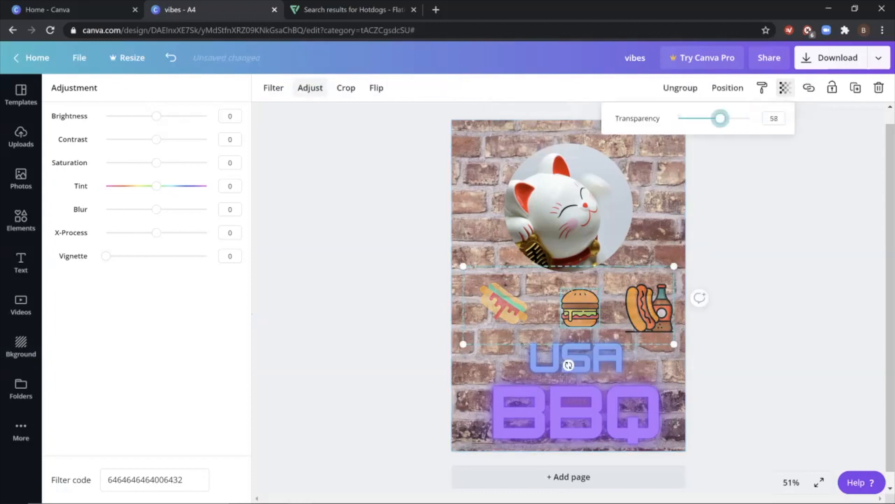
pyautogui.moveTo(721, 118); pyautogui.dragTo(678, 118)
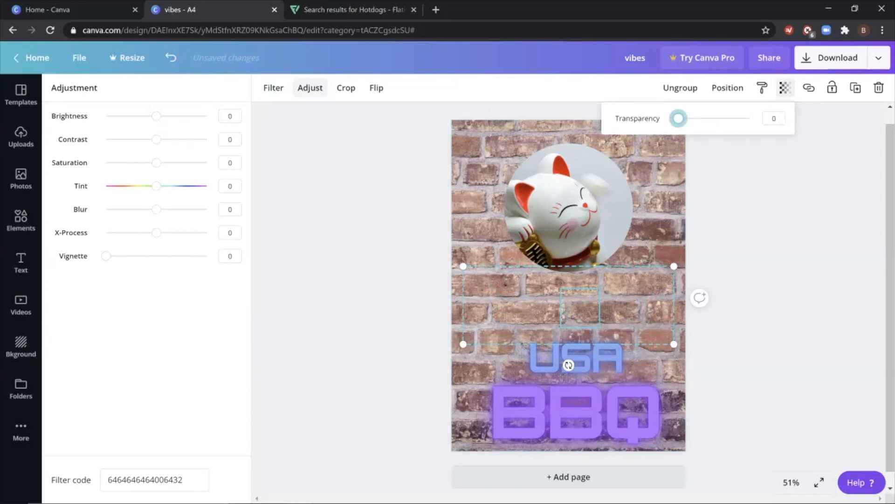
pyautogui.moveTo(678, 119); pyautogui.dragTo(743, 118)
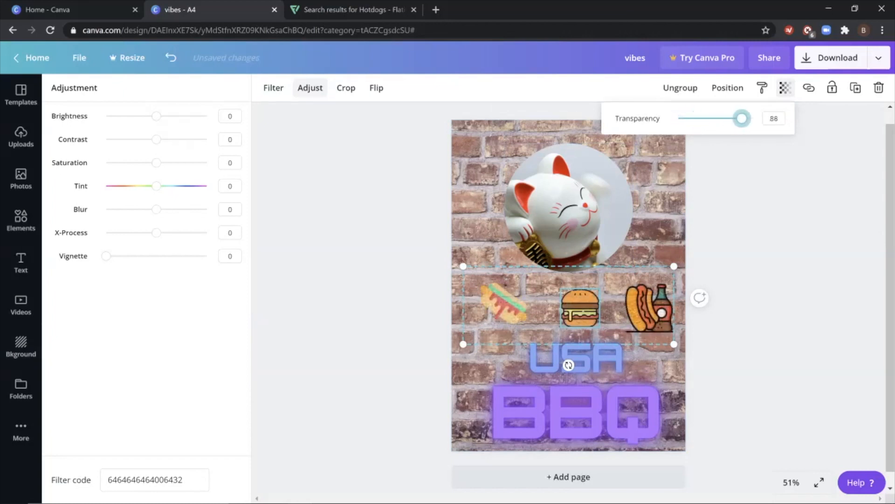
pyautogui.moveTo(742, 118); pyautogui.dragTo(736, 119)
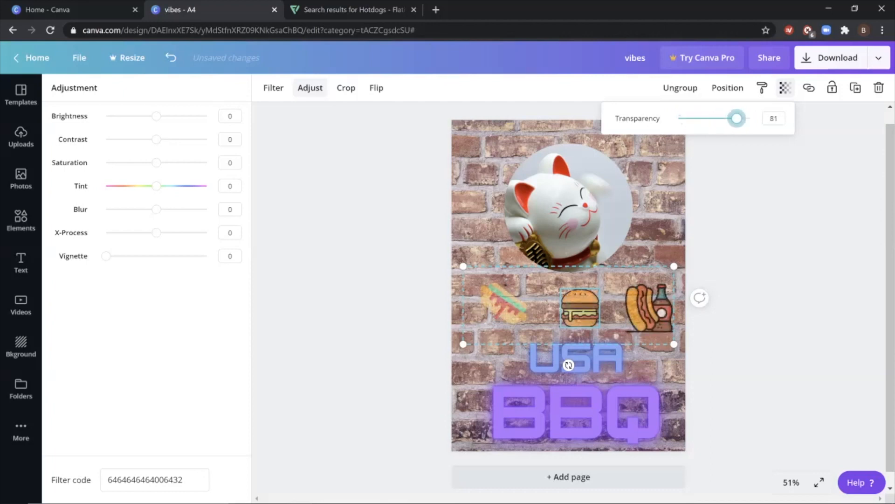
pyautogui.click(20, 347)
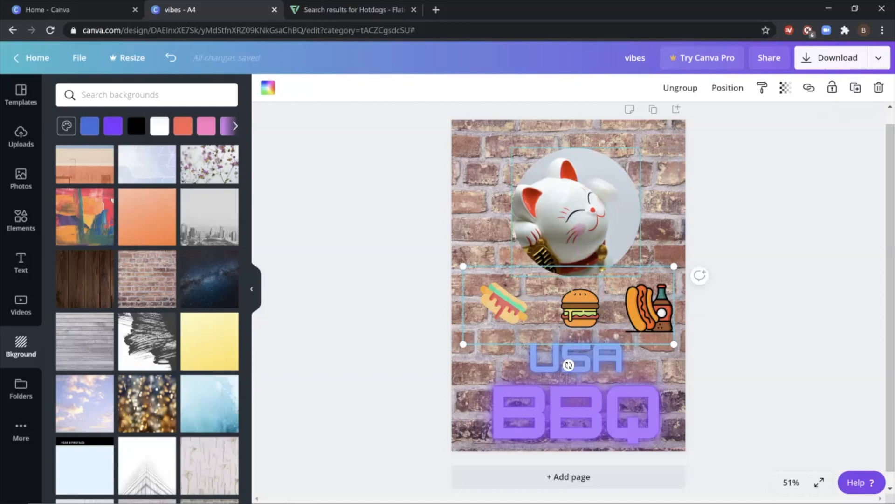
# Duplicate the cat circle, place the copies side by side, and bring up Share.
pyautogui.click(567, 211)
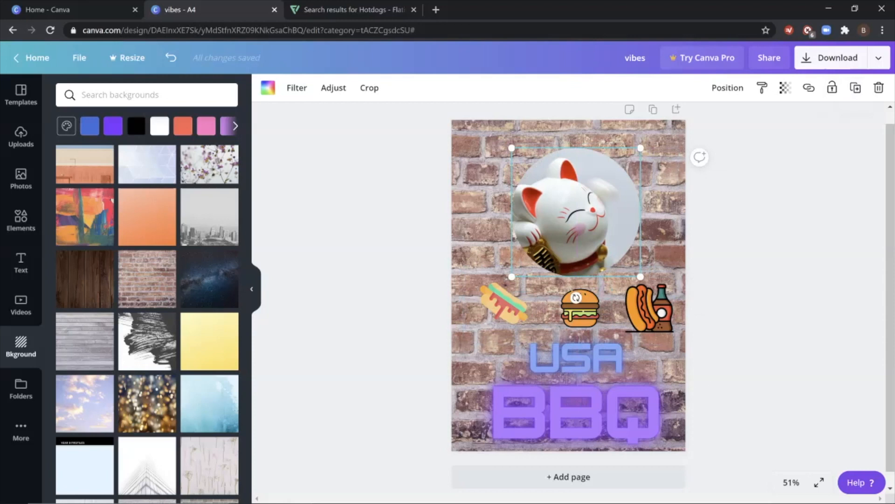
pyautogui.moveTo(855, 87)
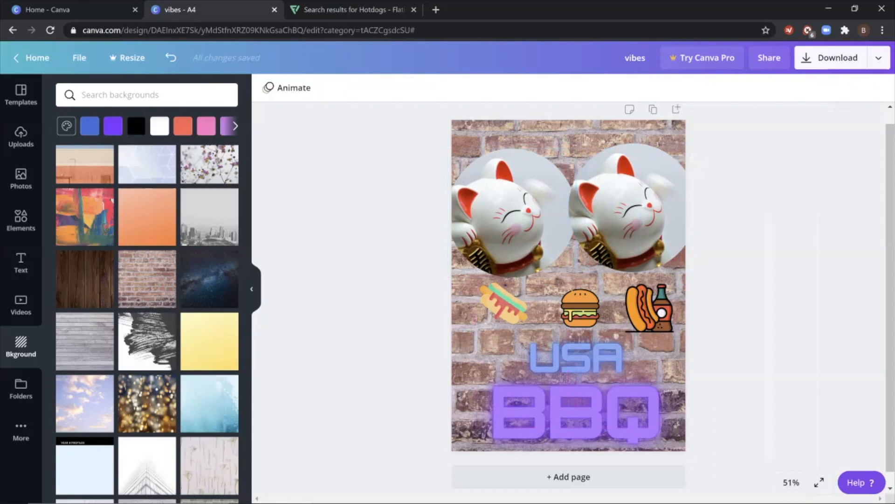
pyautogui.scroll(-3)
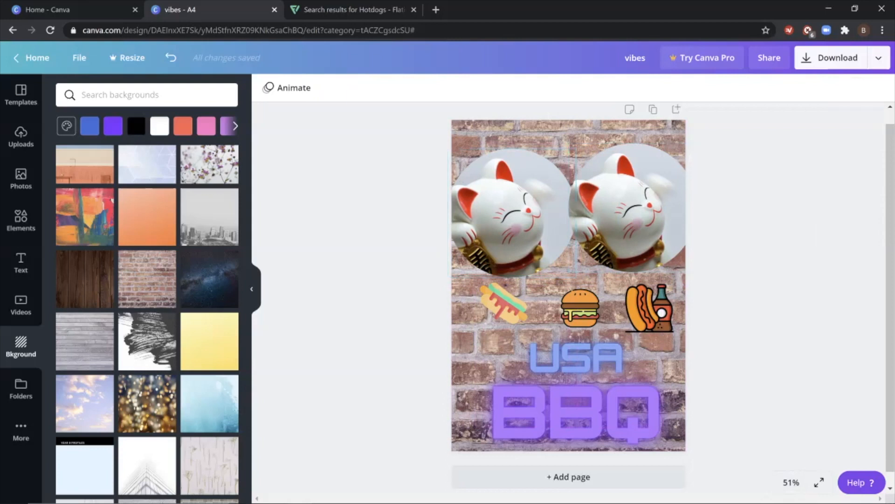
pyautogui.click(878, 57)
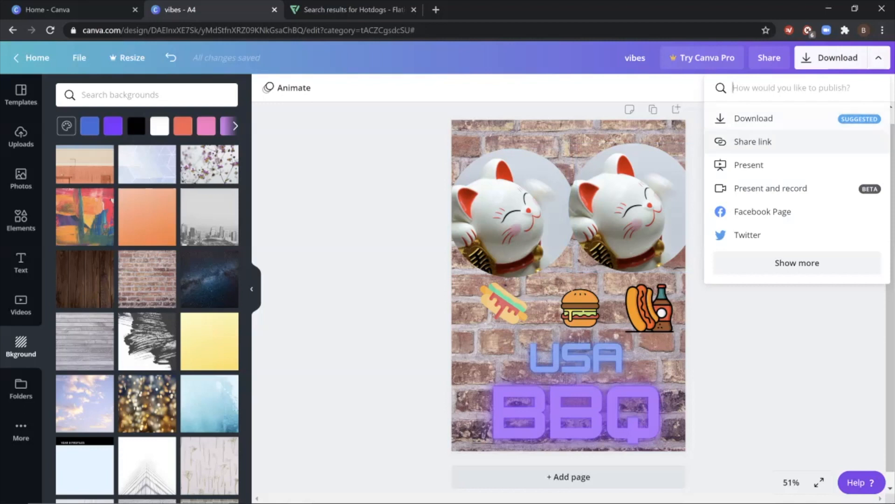
pyautogui.click(754, 118)
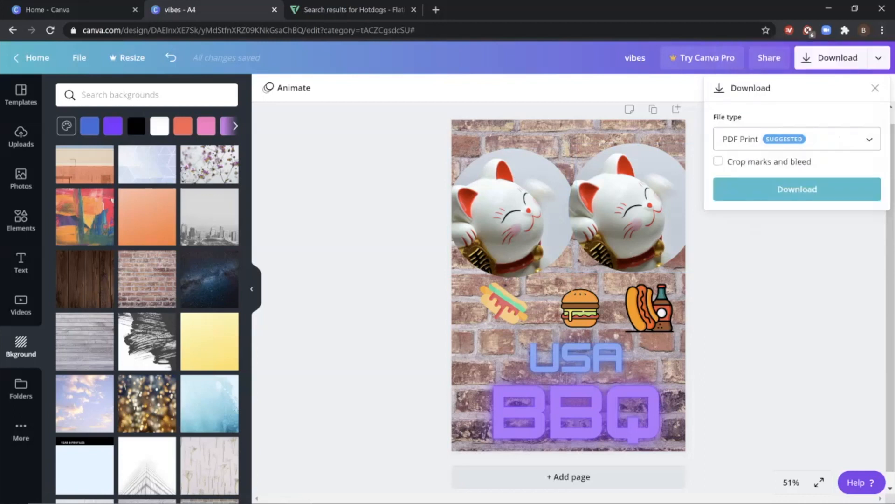
pyautogui.click(875, 88)
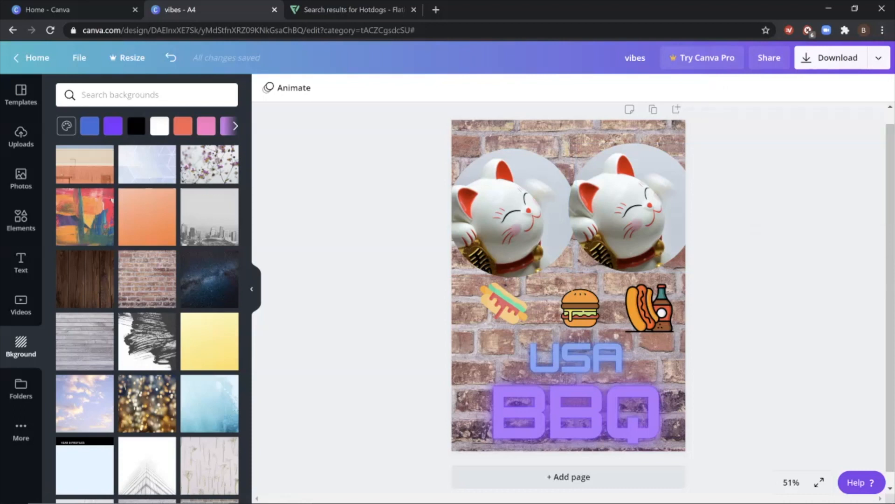